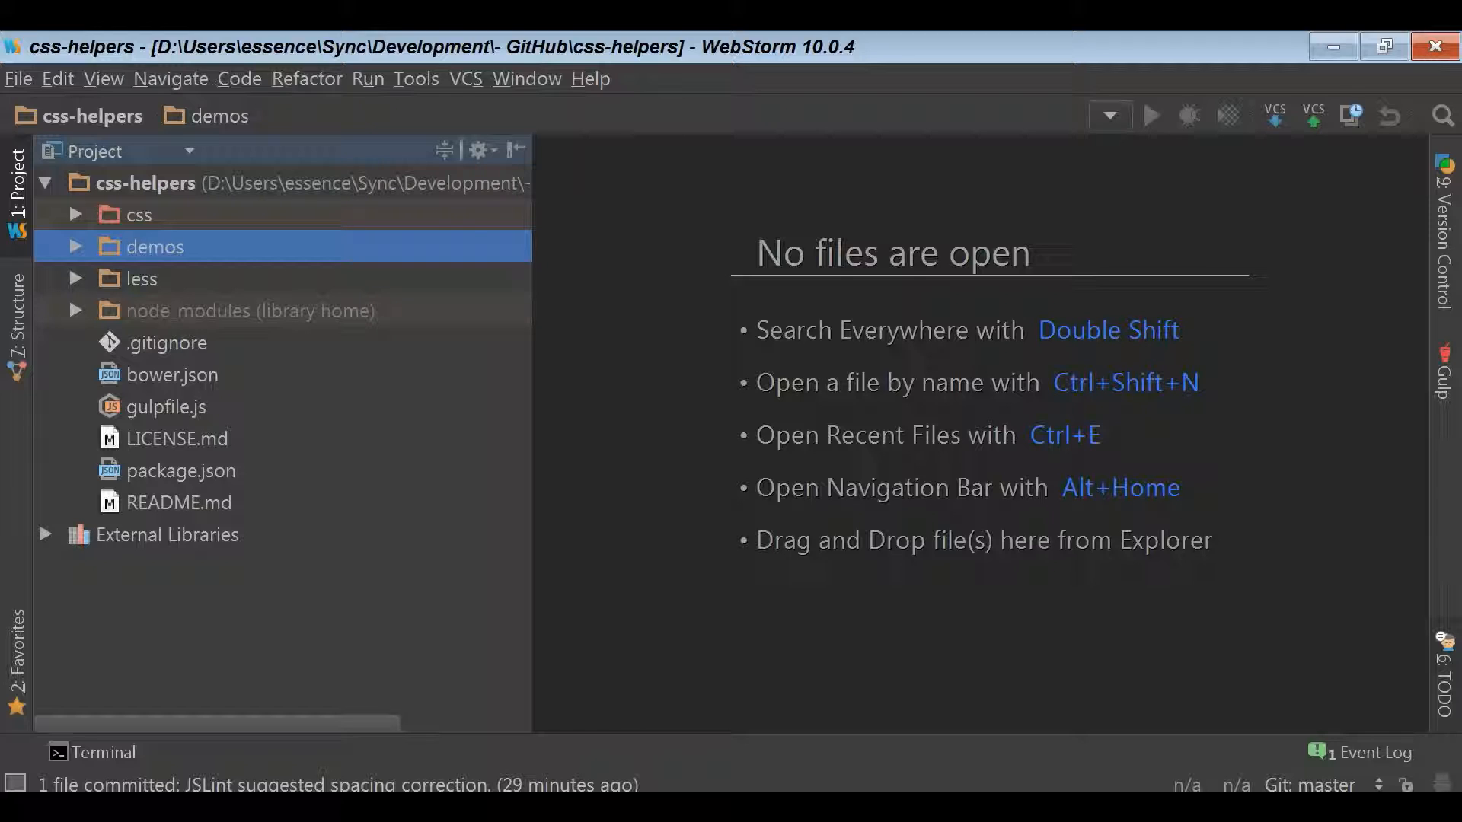
mouse_move(1320, 607)
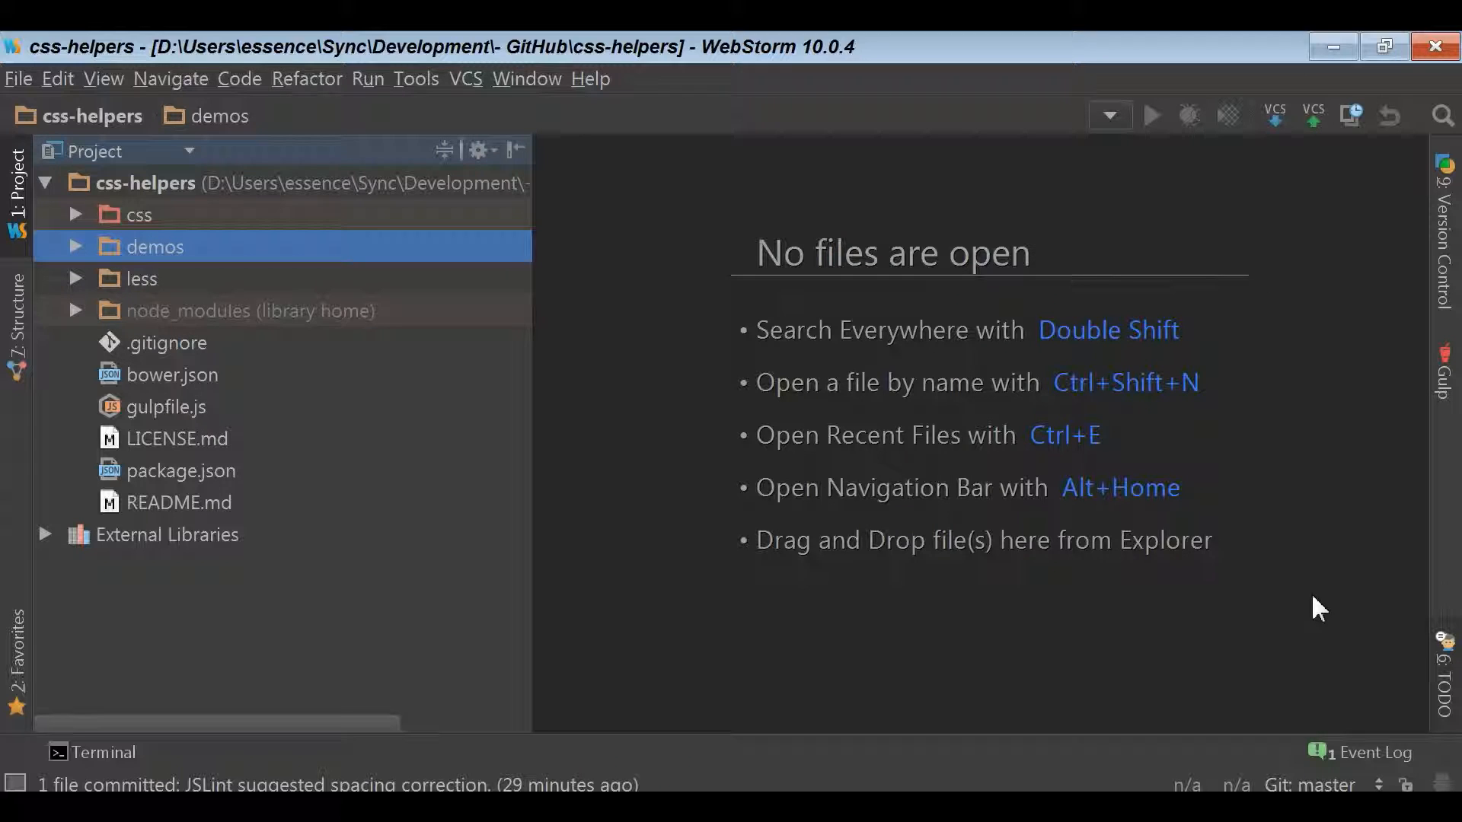
mouse_move(711, 478)
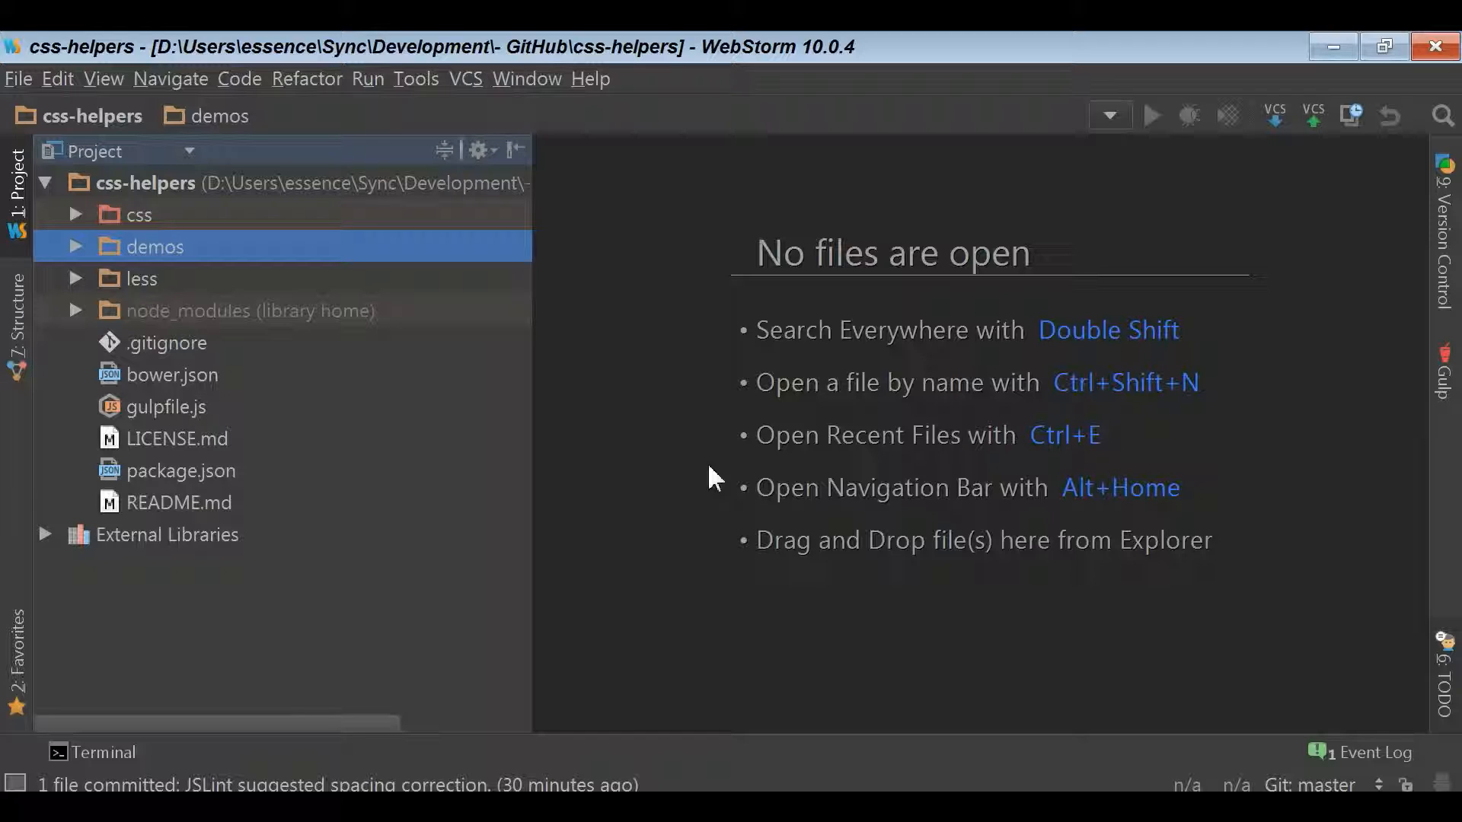
mouse_move(671, 457)
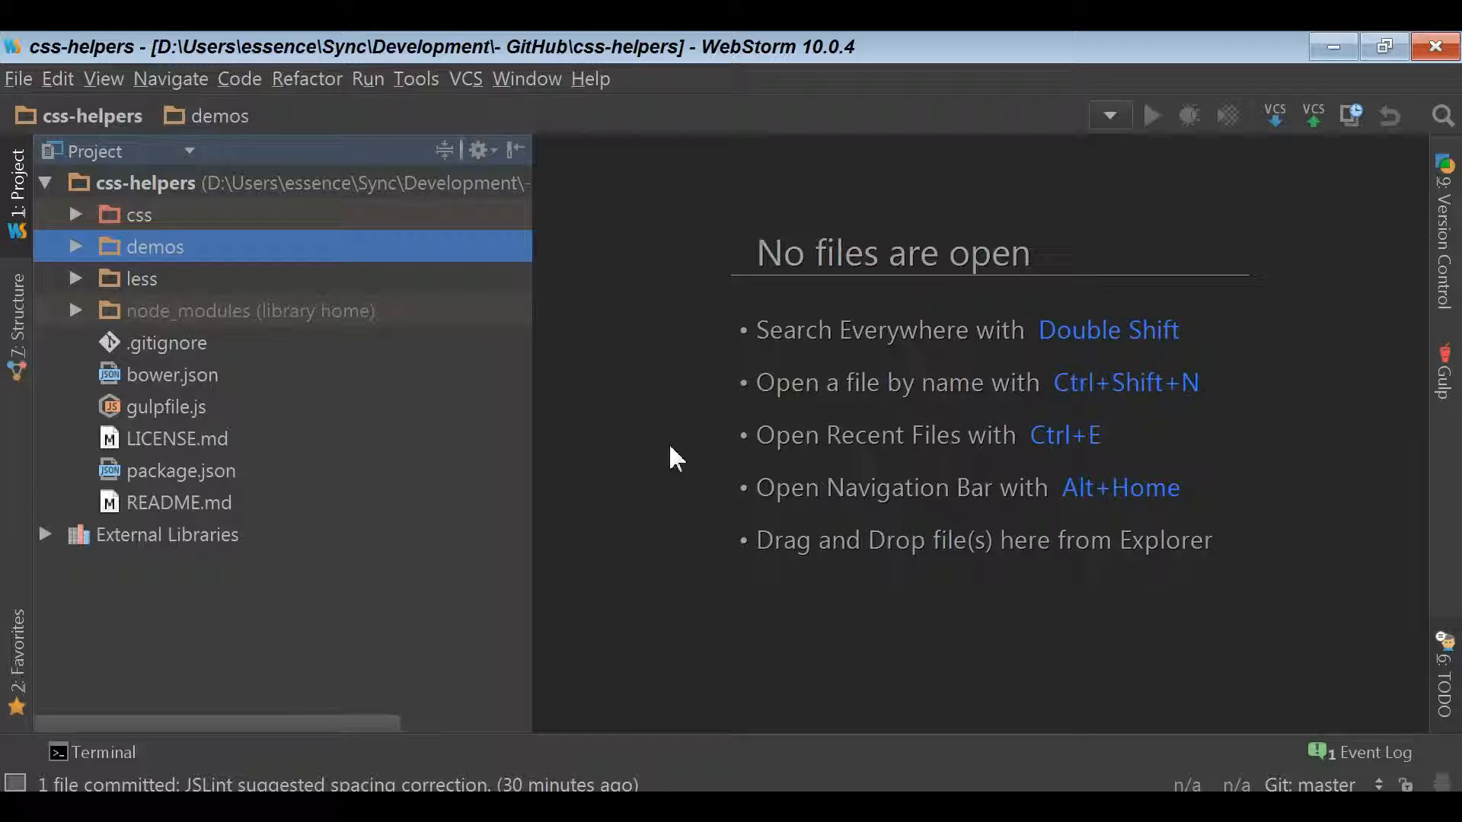
mouse_move(653, 454)
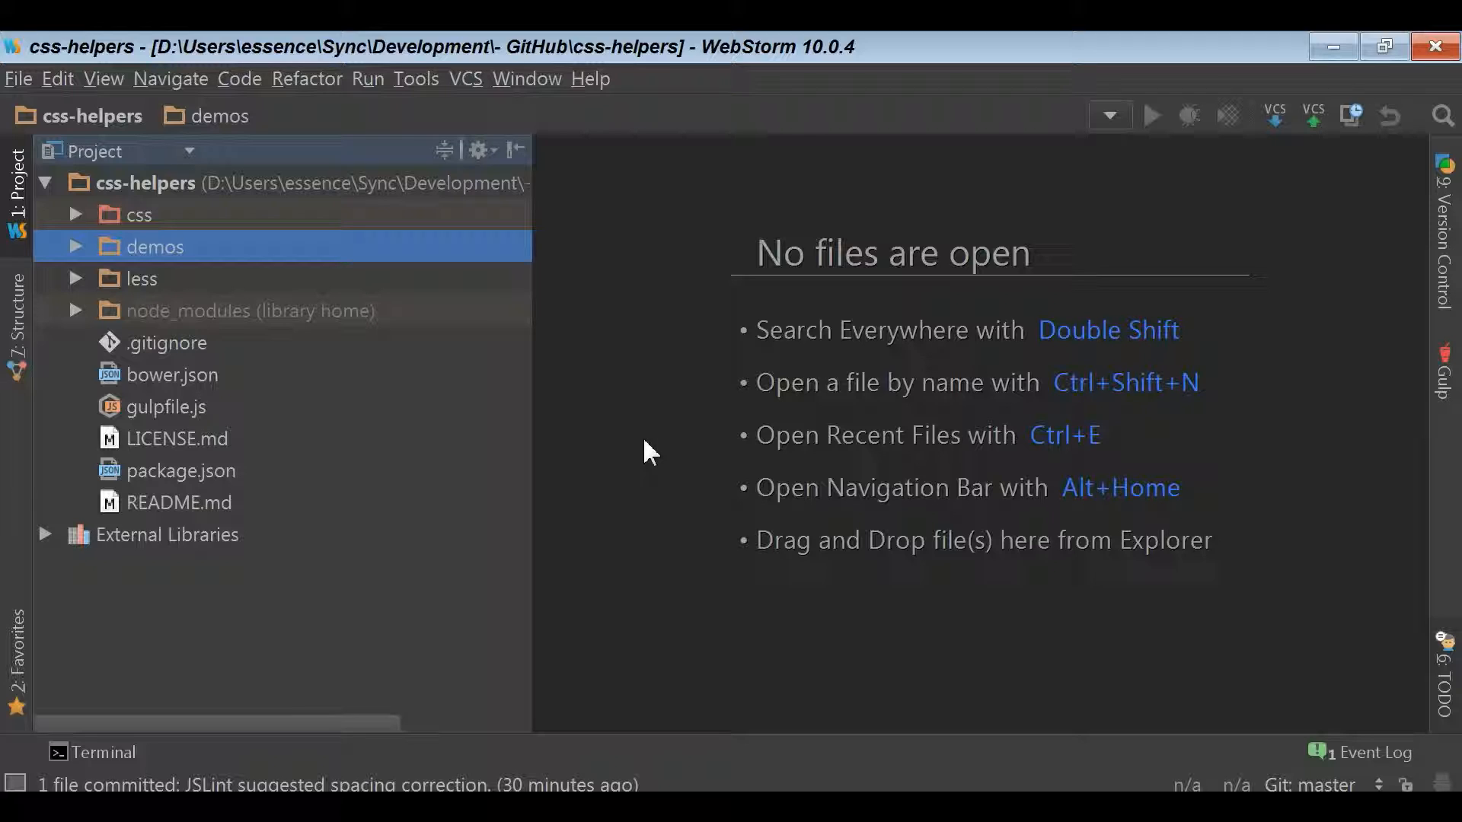
mouse_move(600, 452)
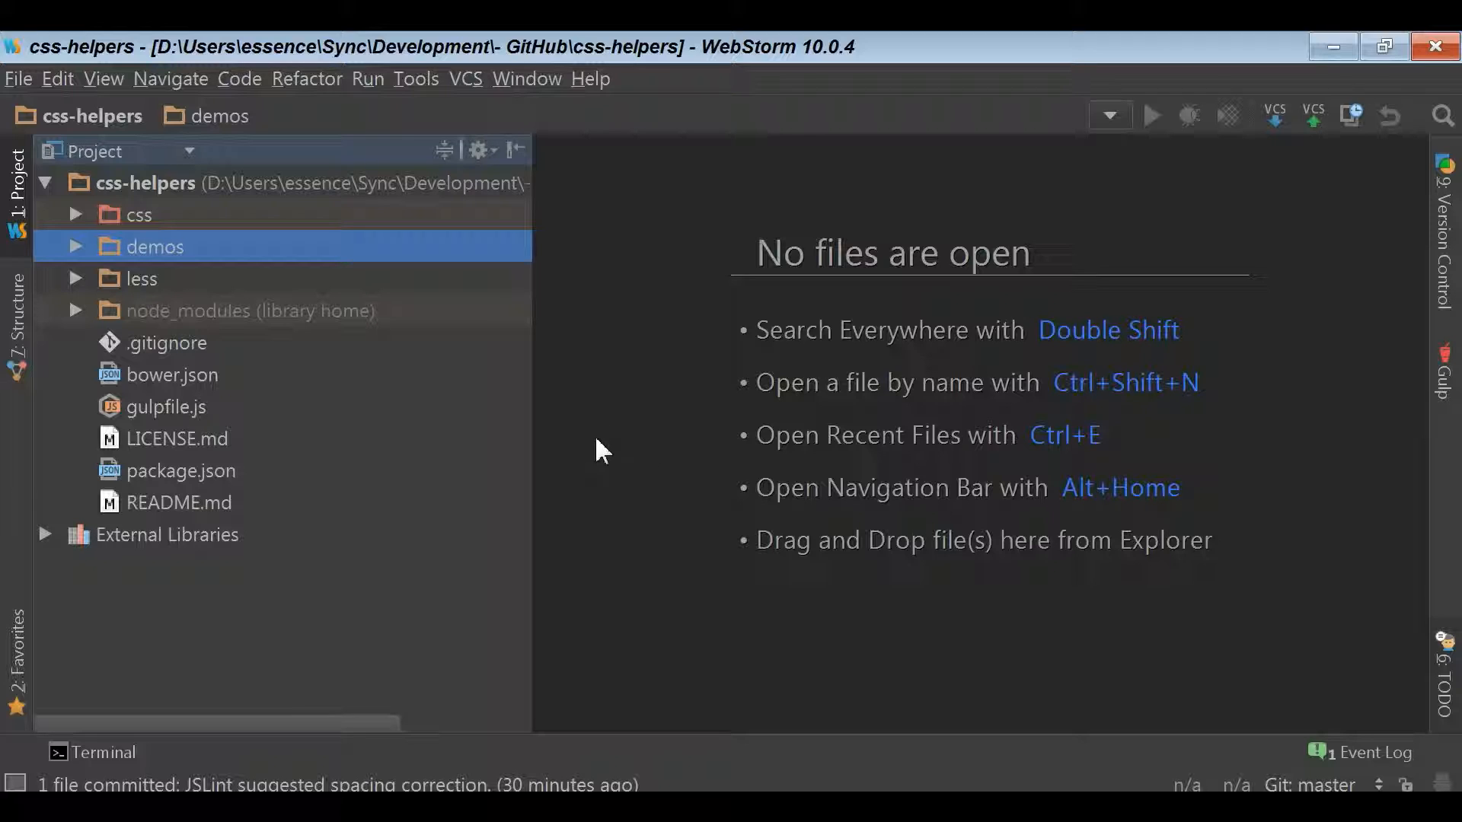
mouse_move(493, 354)
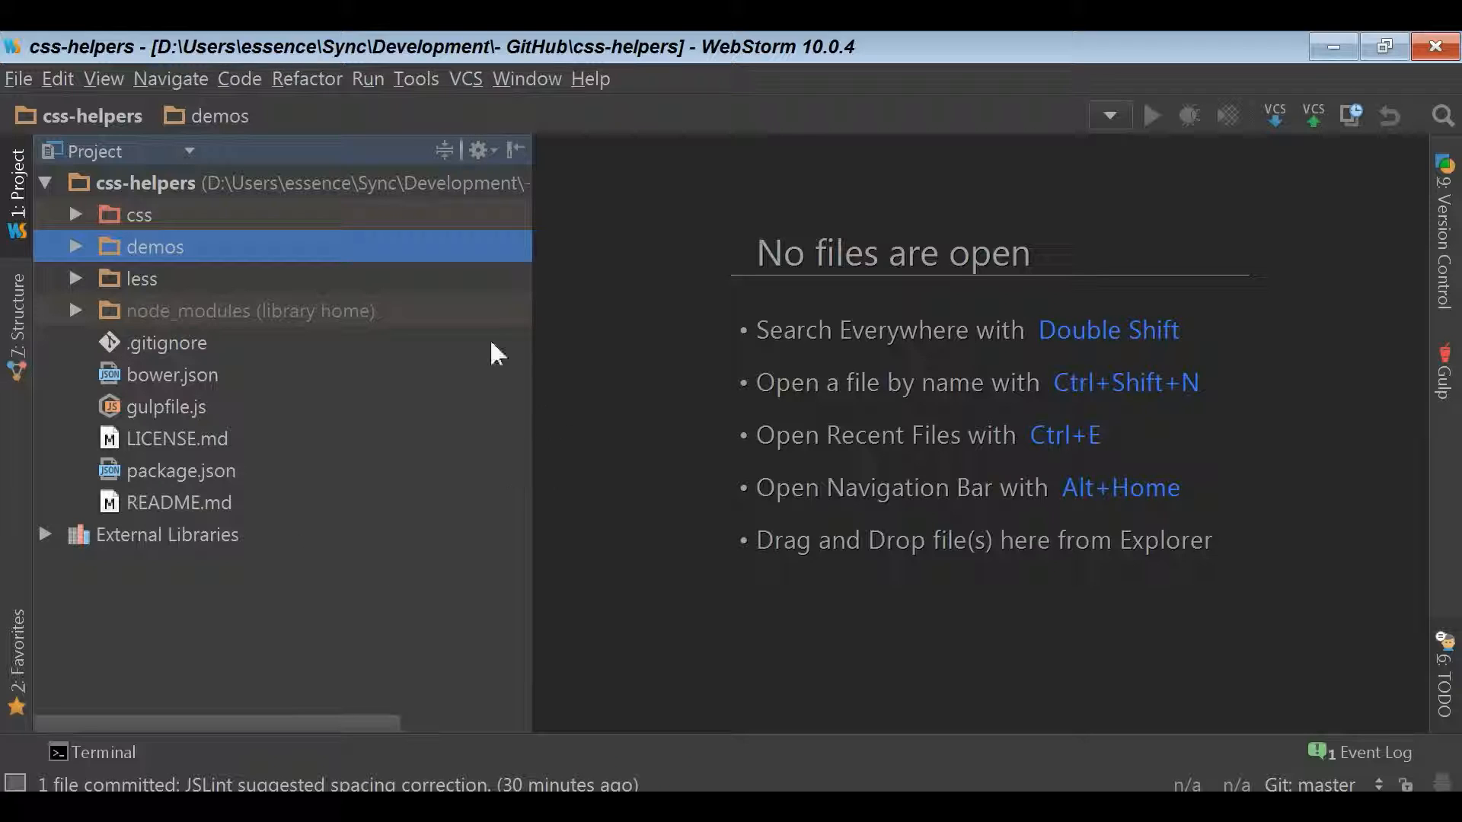
mouse_move(443, 604)
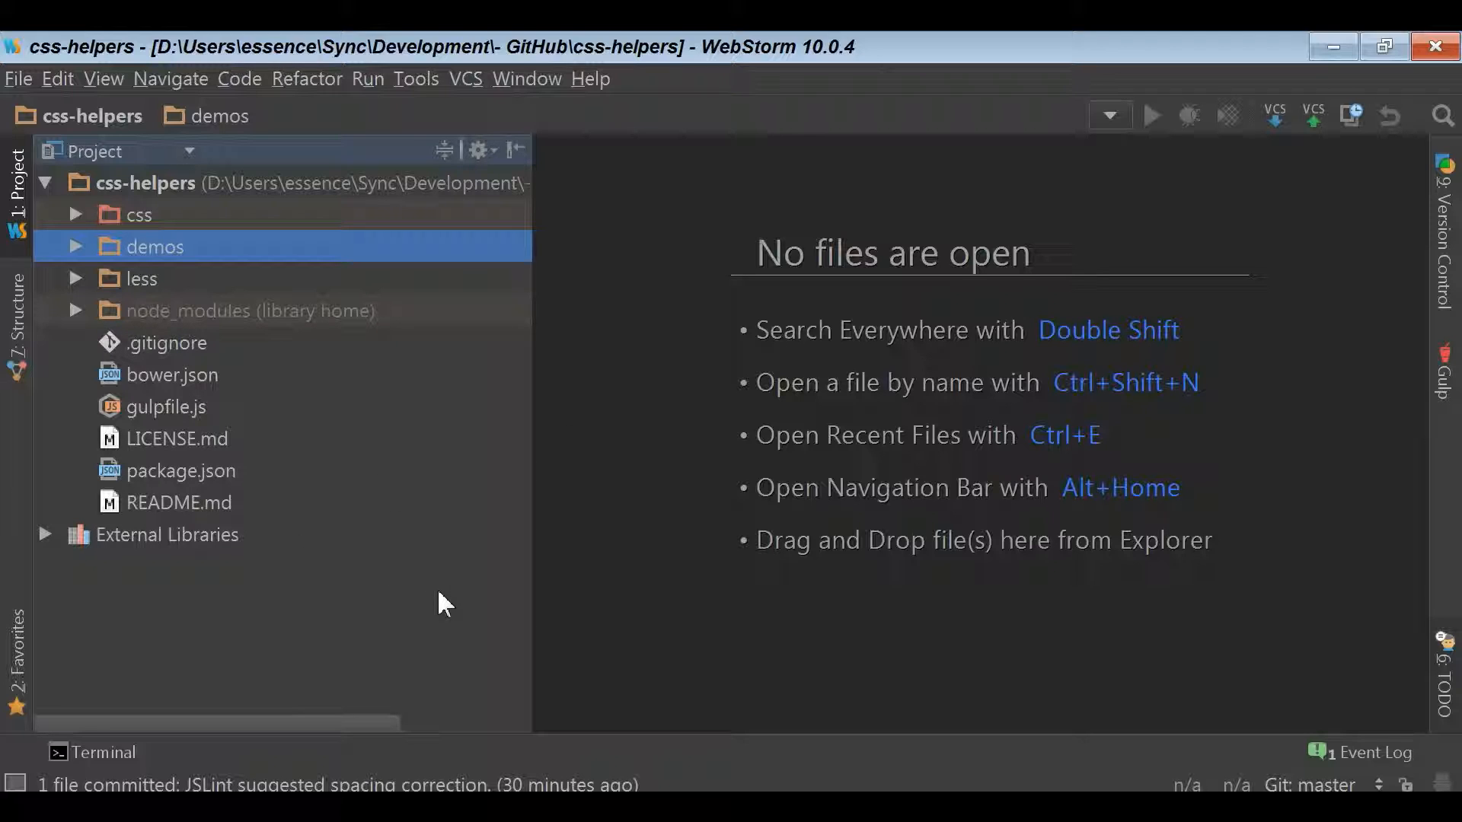
mouse_move(364, 556)
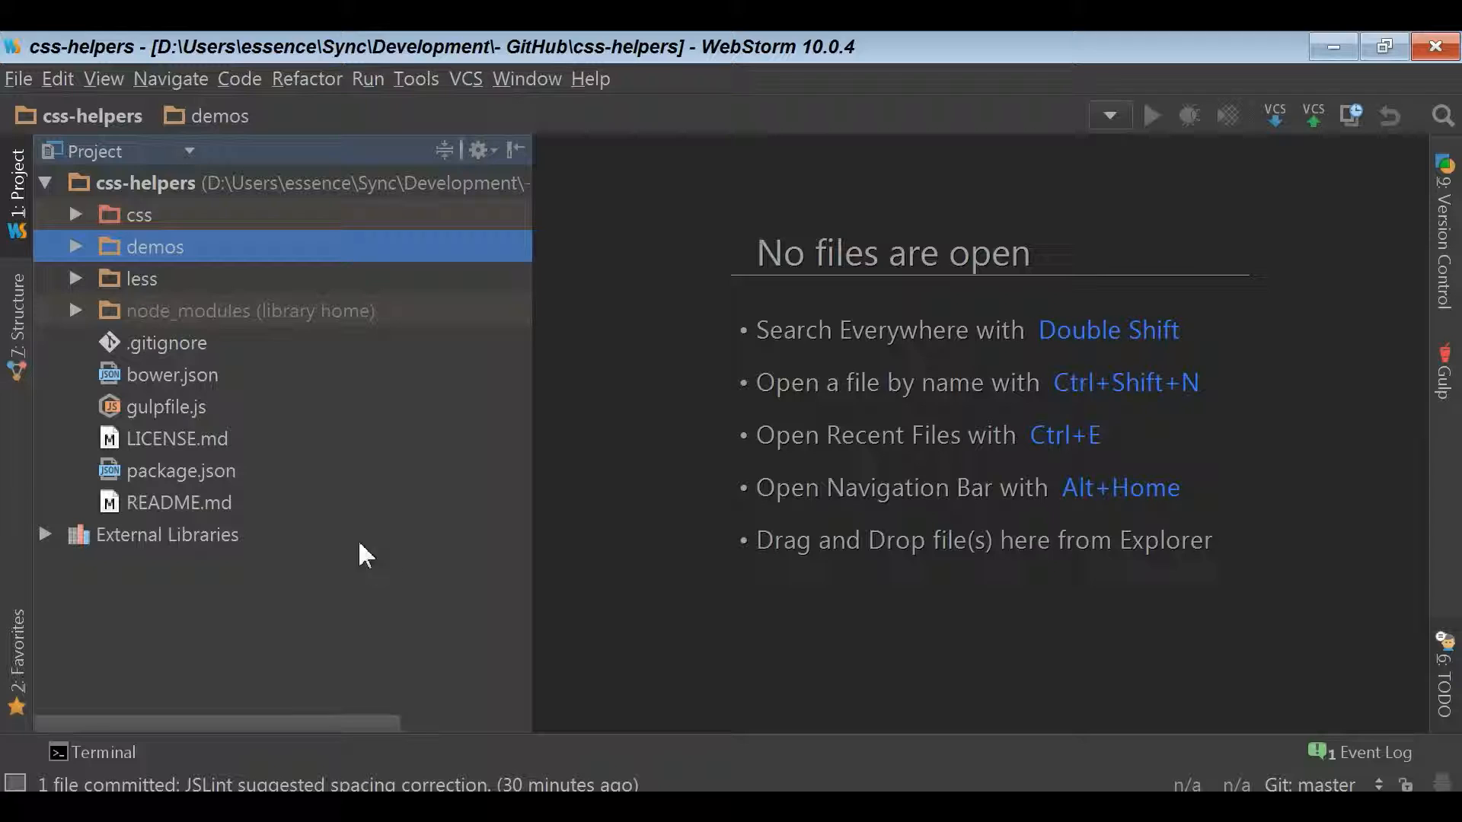
mouse_move(522, 466)
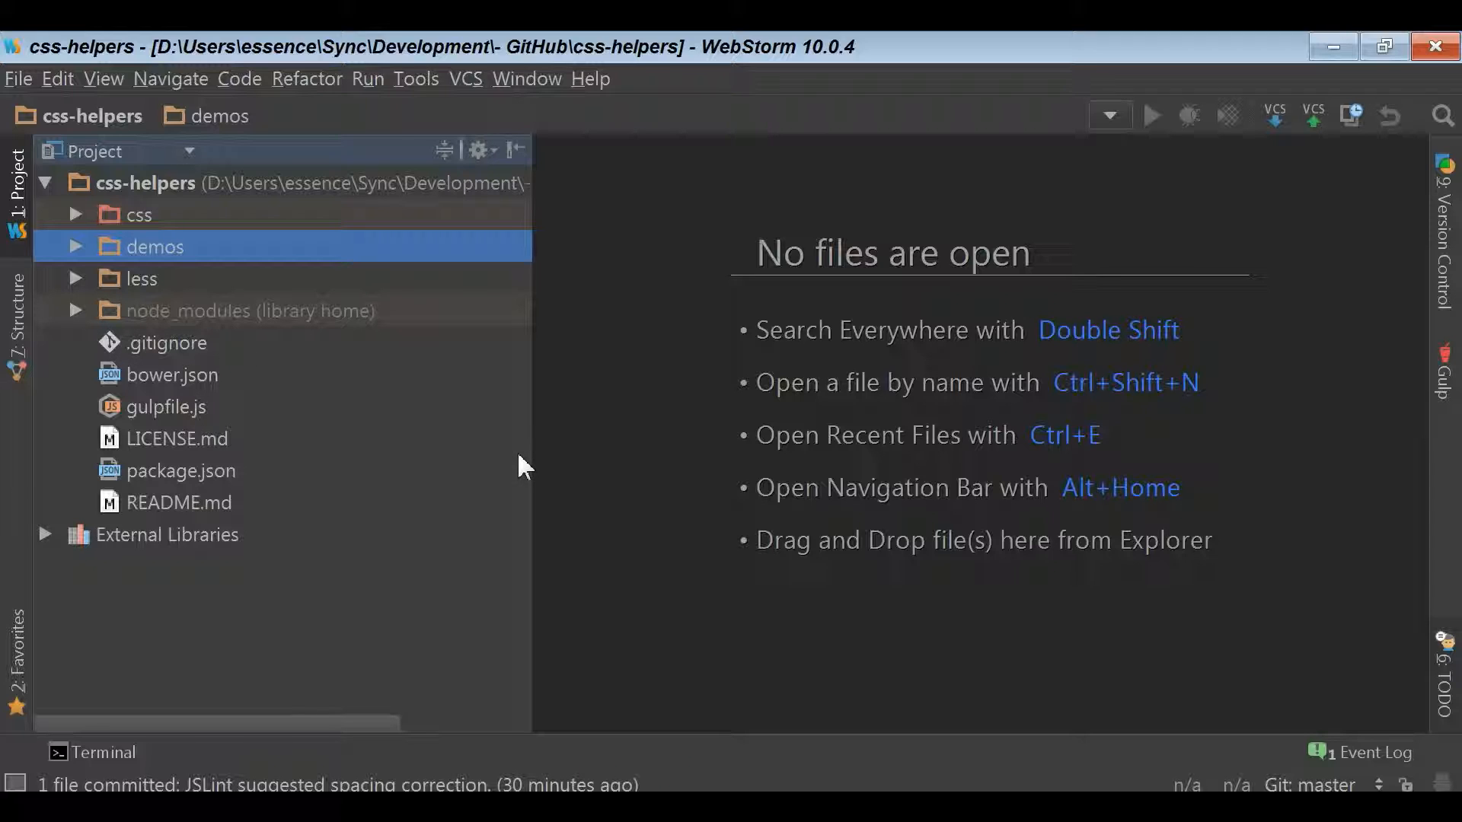
mouse_move(615, 422)
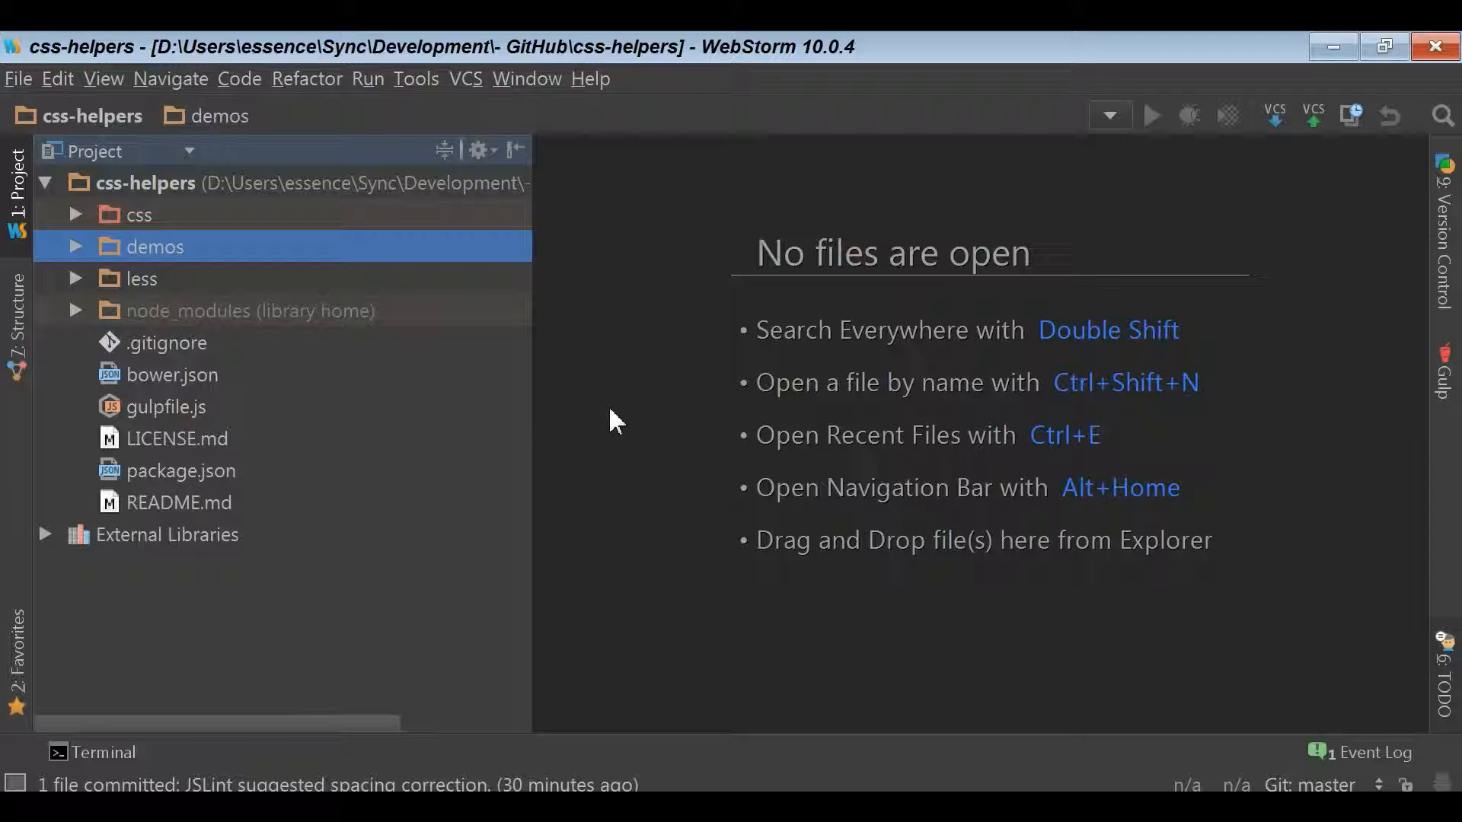
mouse_move(531, 470)
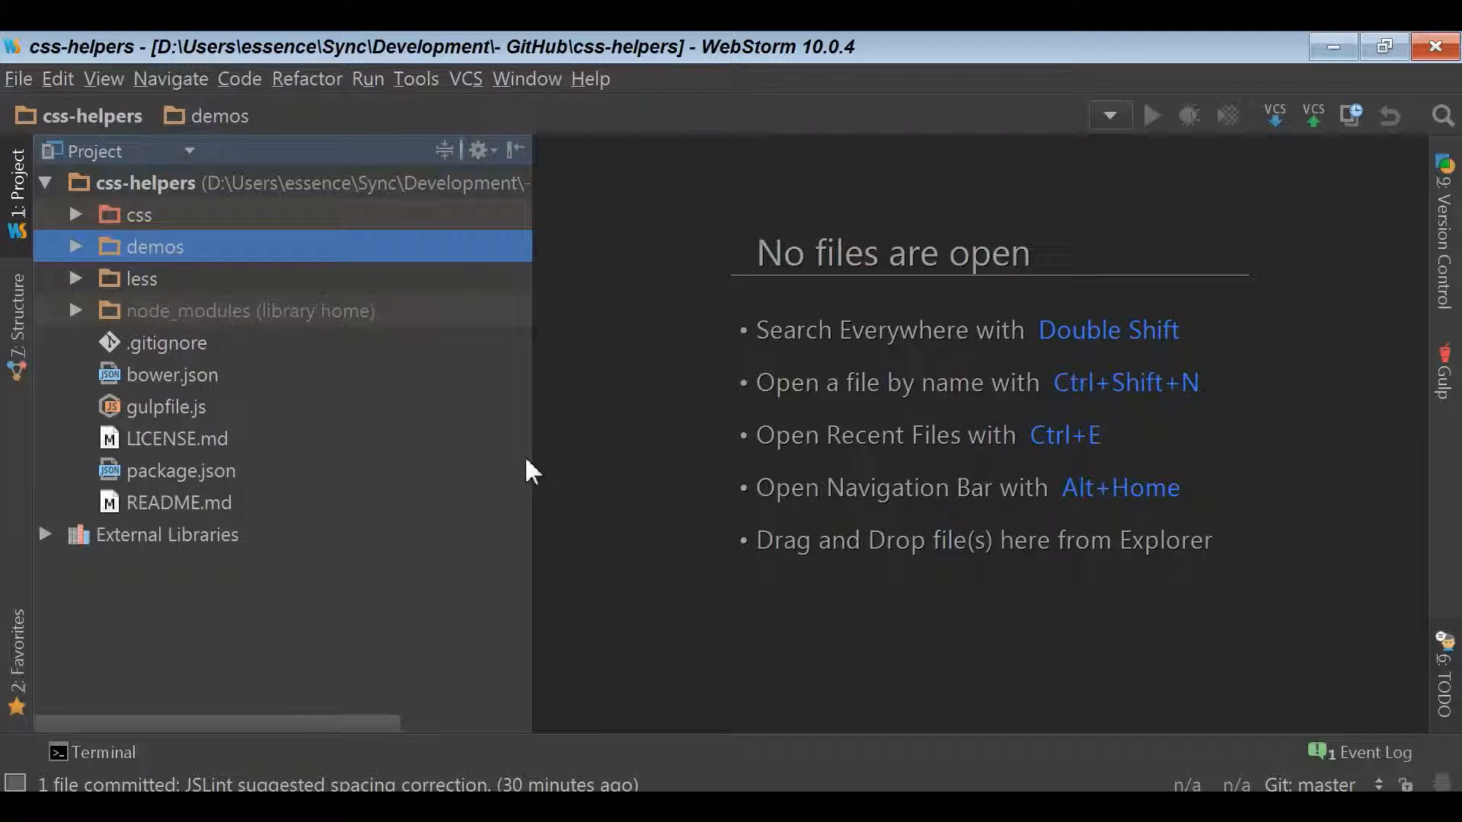
mouse_move(505, 455)
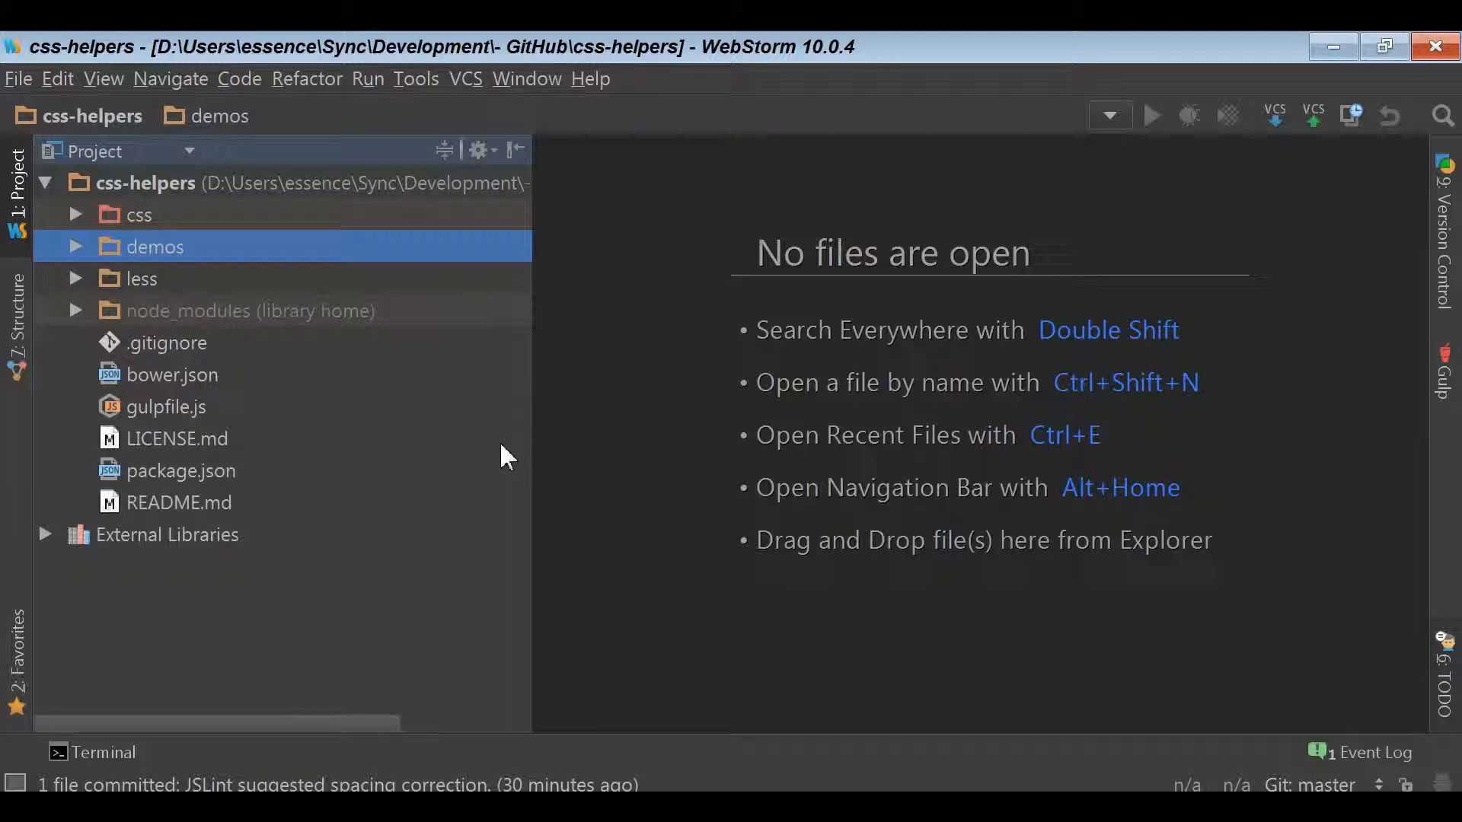
mouse_move(540, 457)
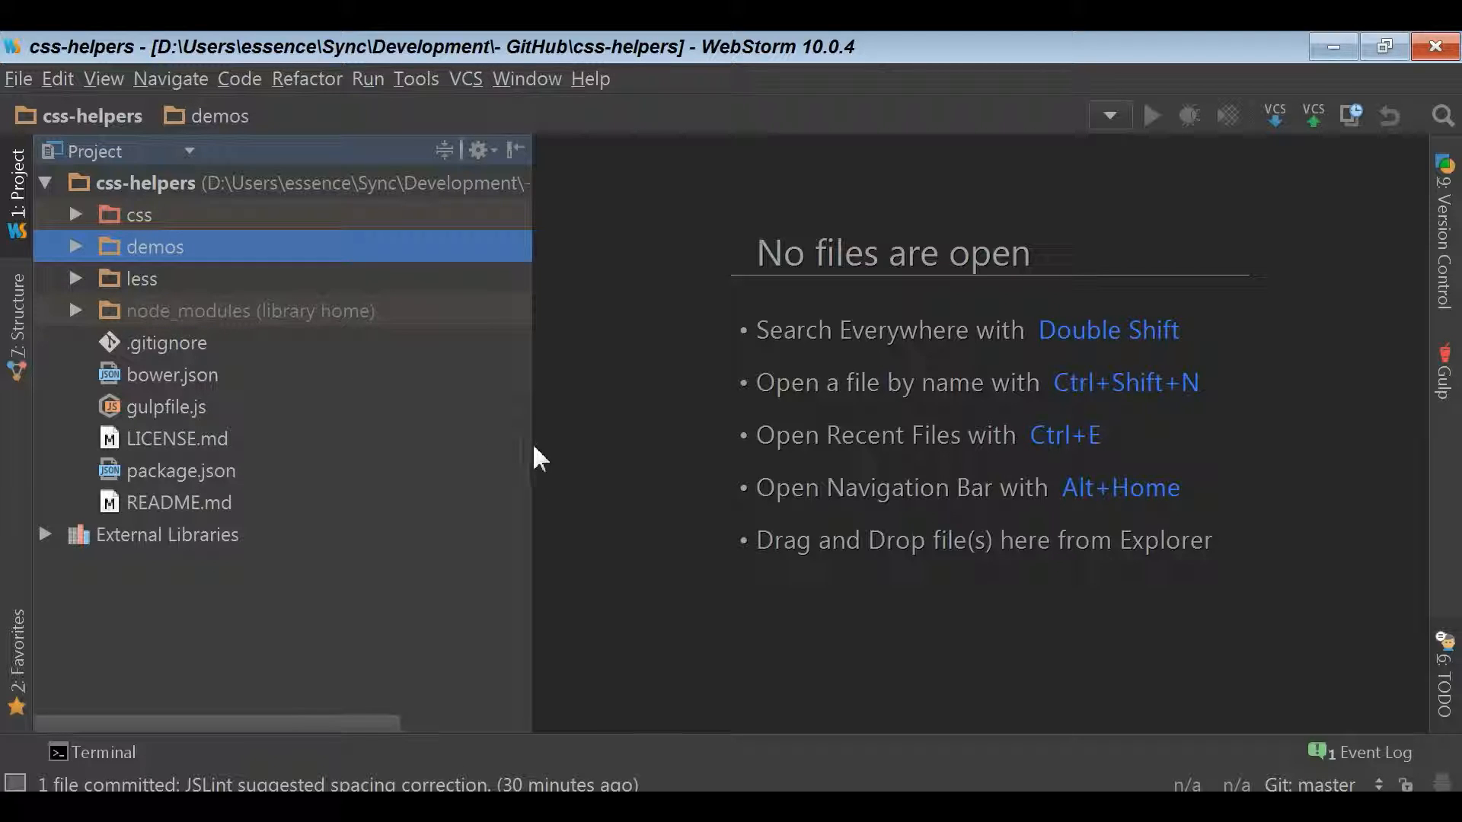
Open gulpfile.js in the editor and bring up the File menu
double_click(167, 406)
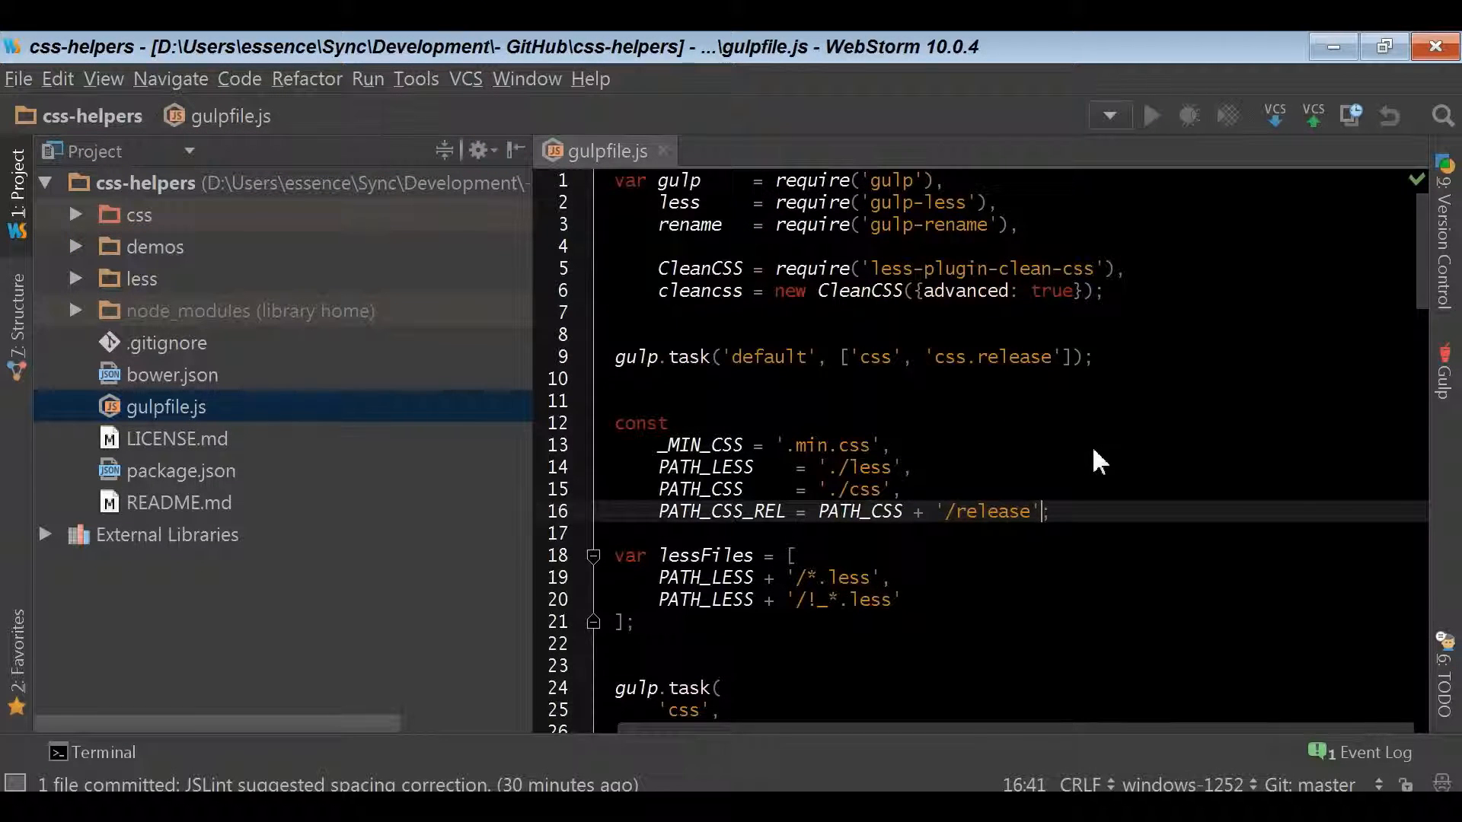
mouse_move(1081, 439)
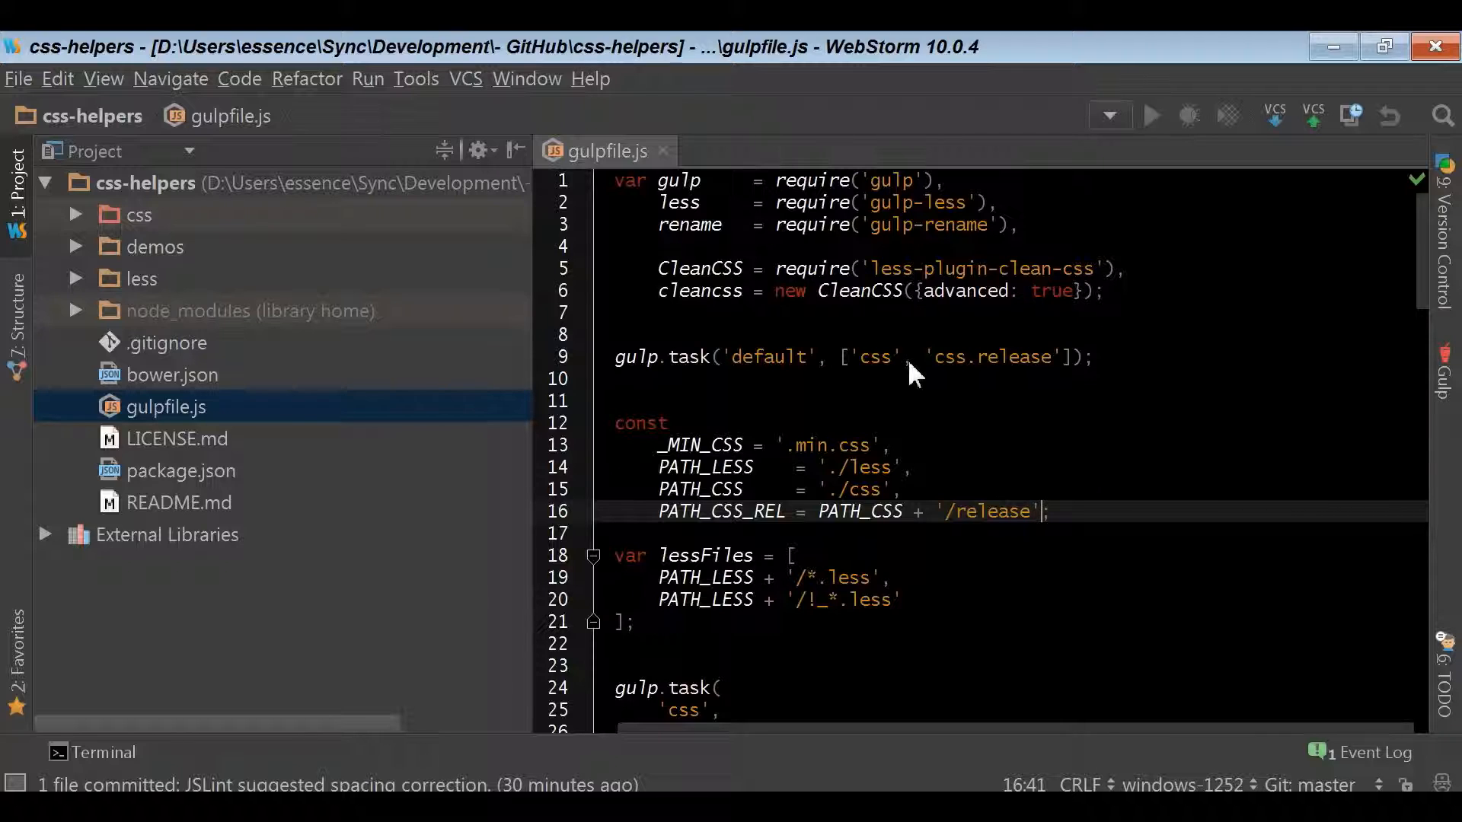
mouse_move(64, 137)
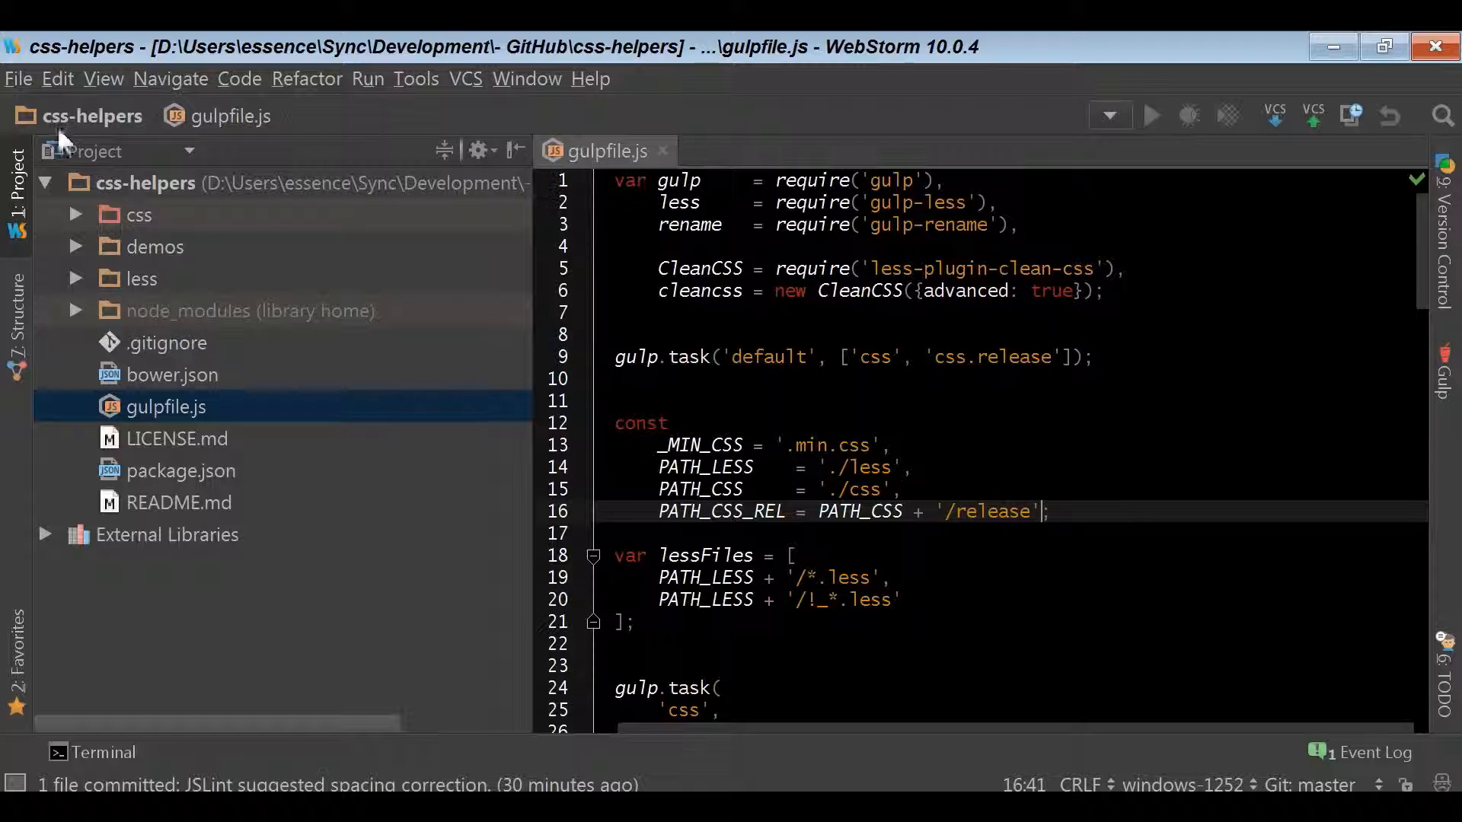
click(16, 77)
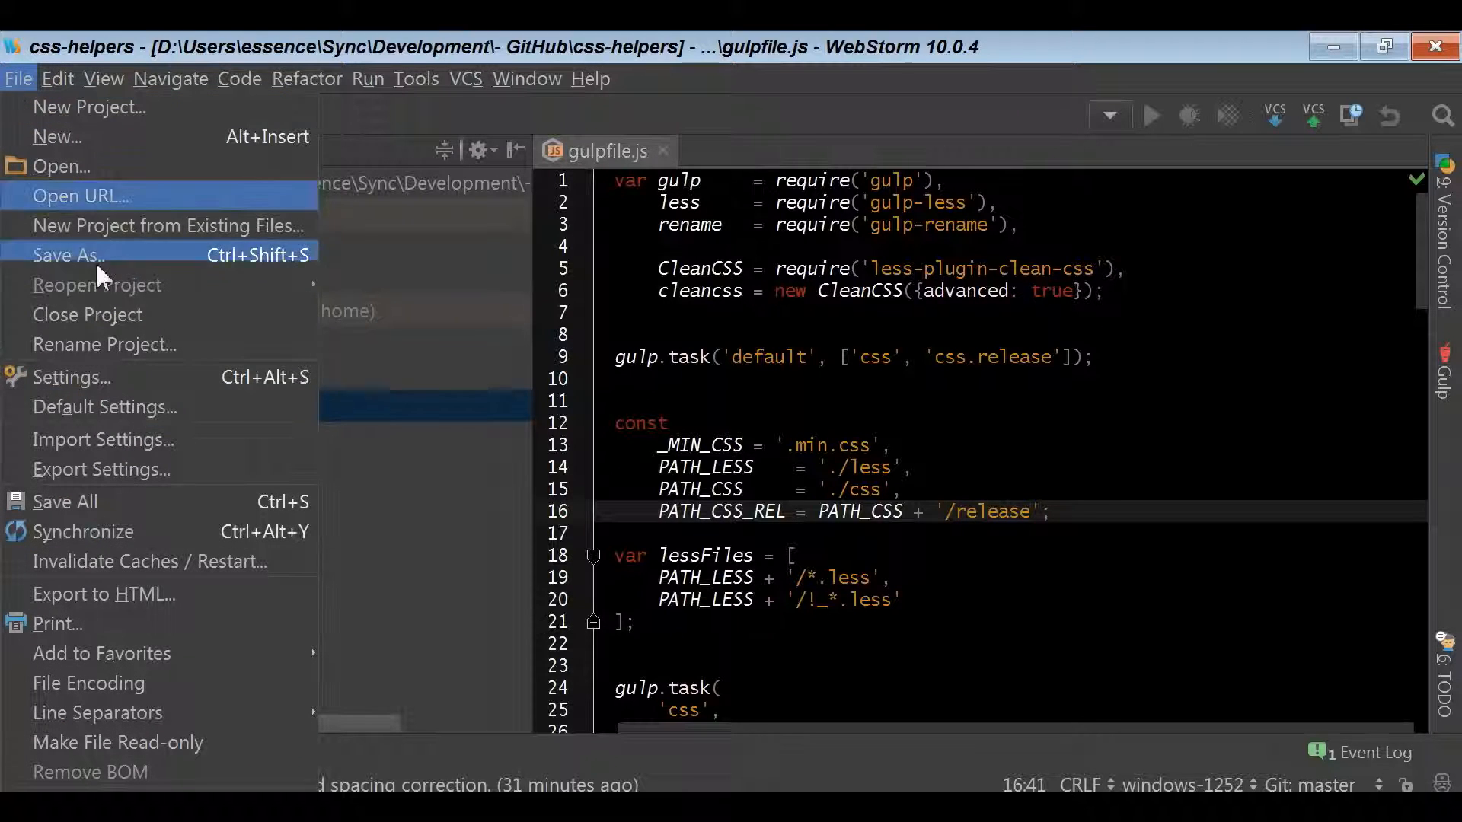
mouse_move(101, 391)
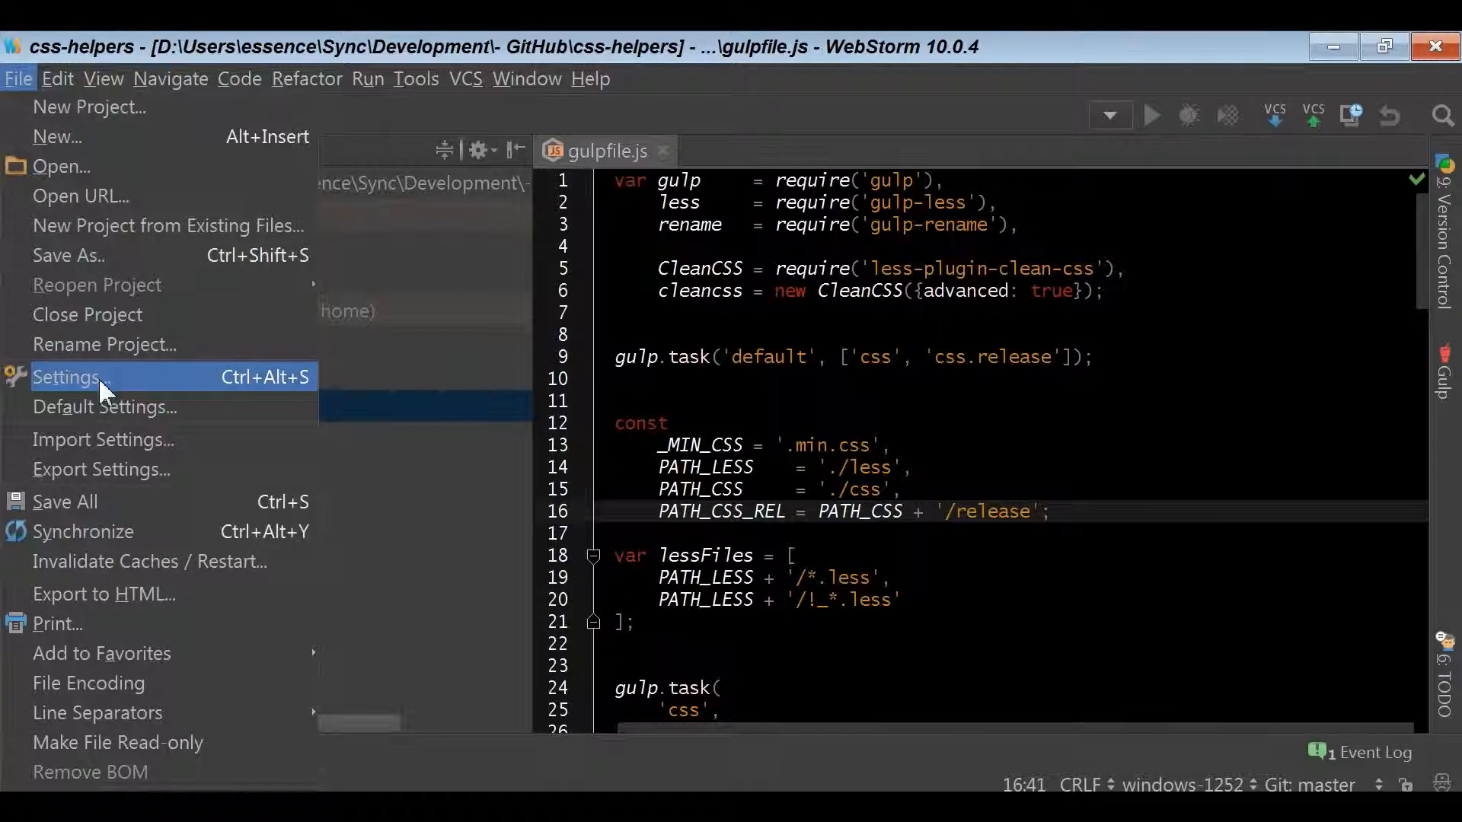
Show the JavaScript language page in Settings (ECMAScript 5.1, Prefer Strict mode)
click(65, 376)
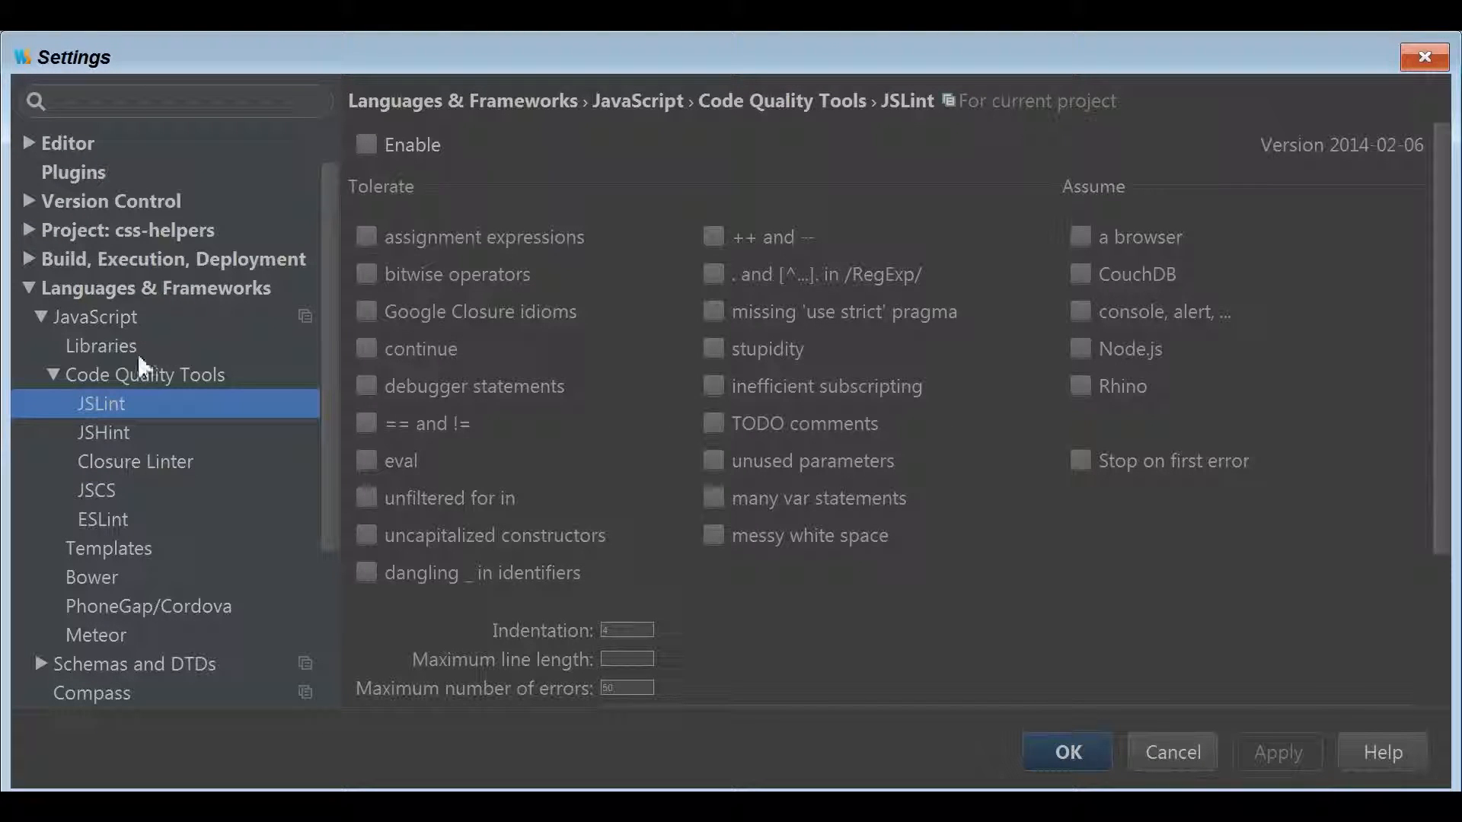
mouse_move(950, 308)
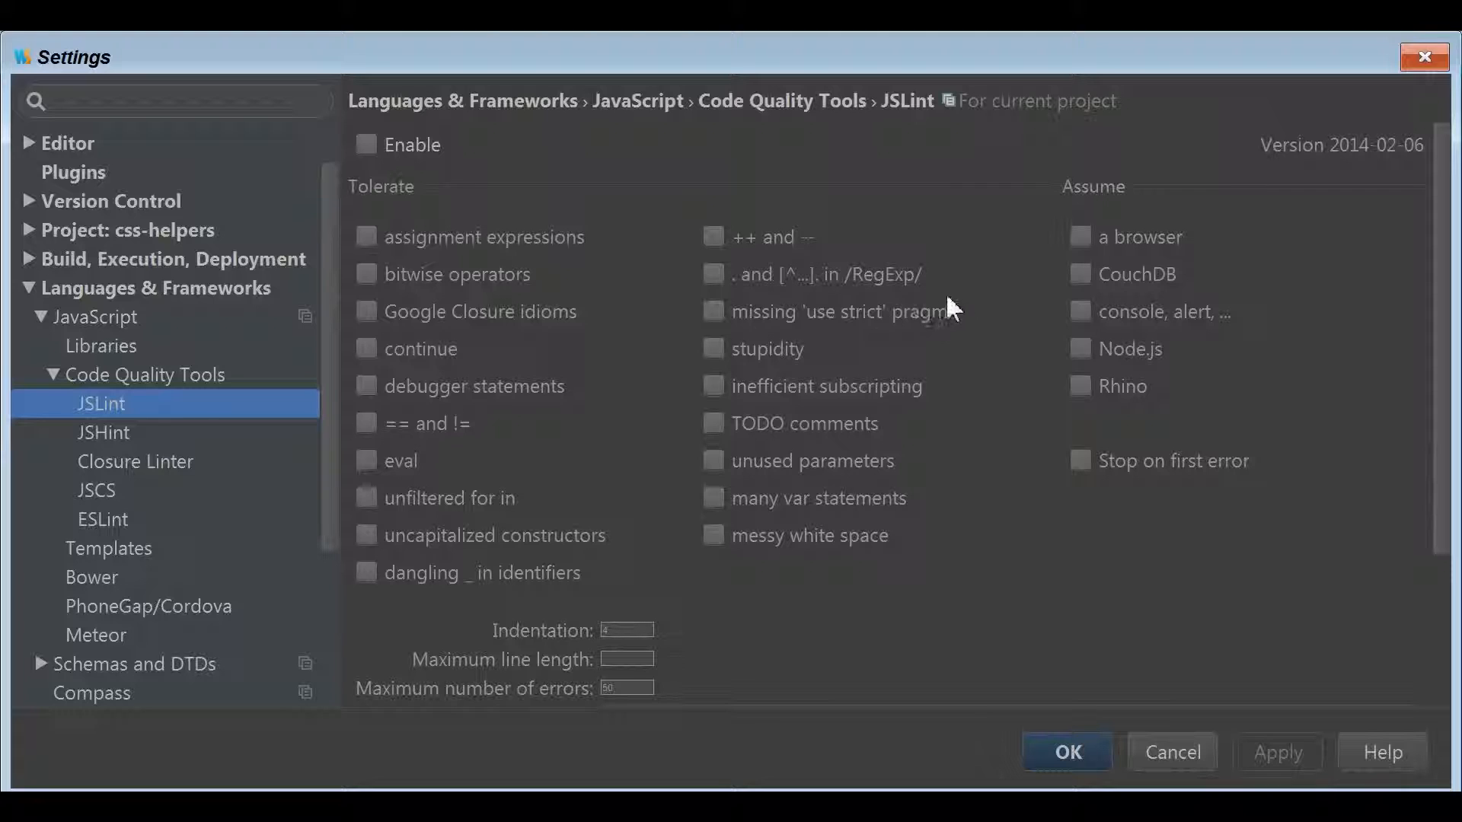
mouse_move(847, 672)
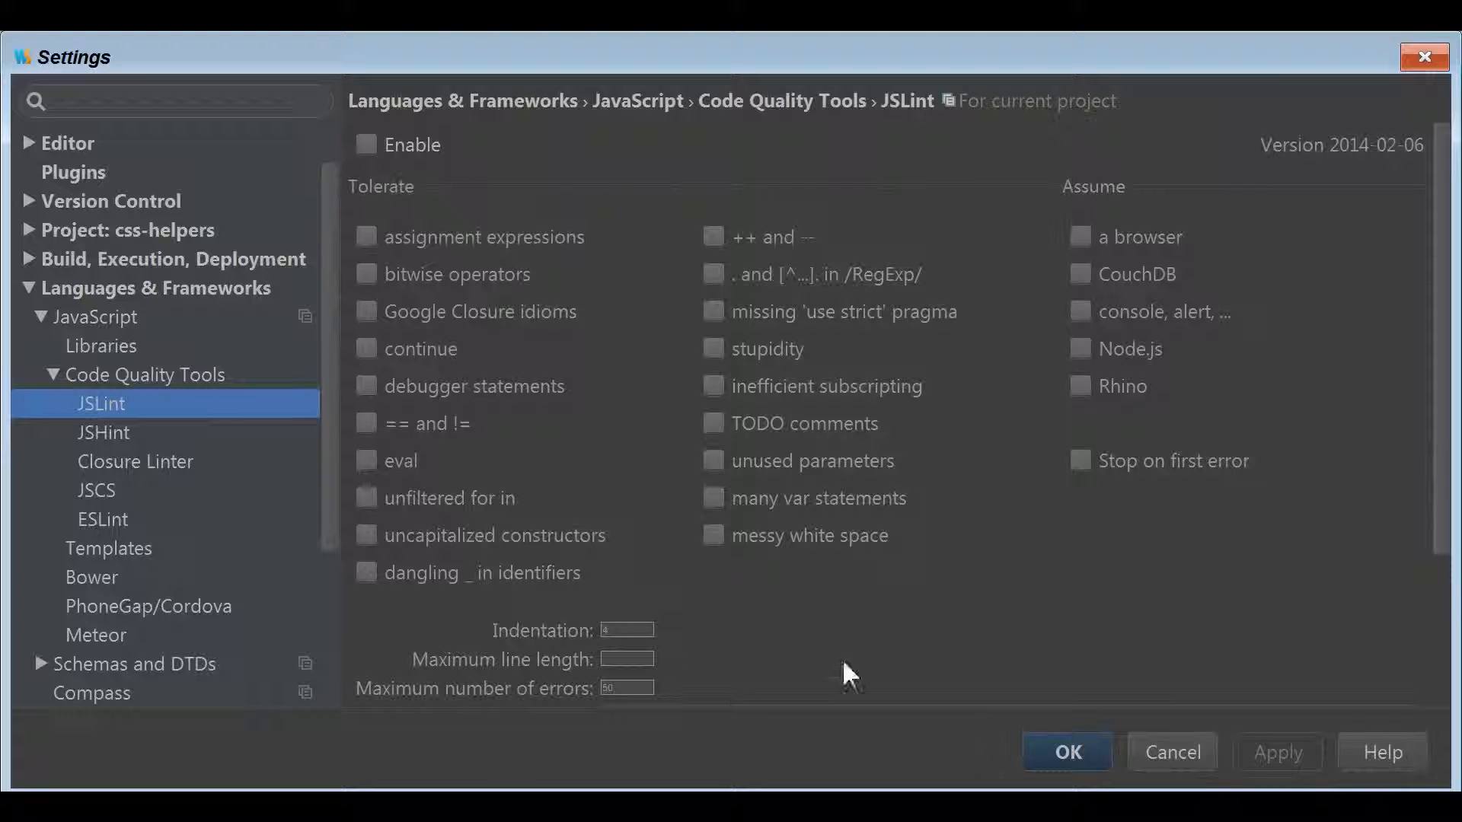
mouse_move(670, 476)
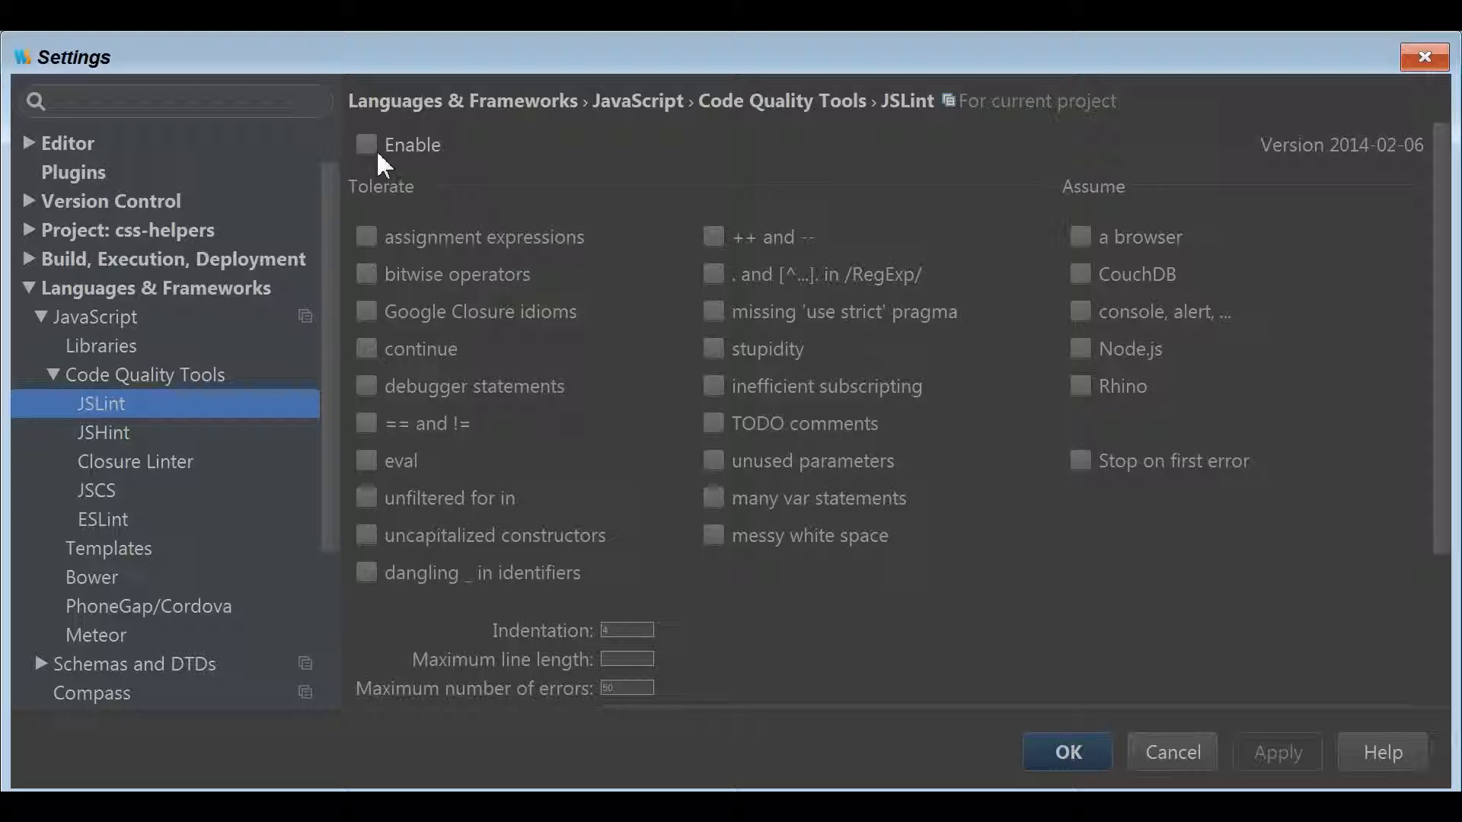
mouse_move(408, 445)
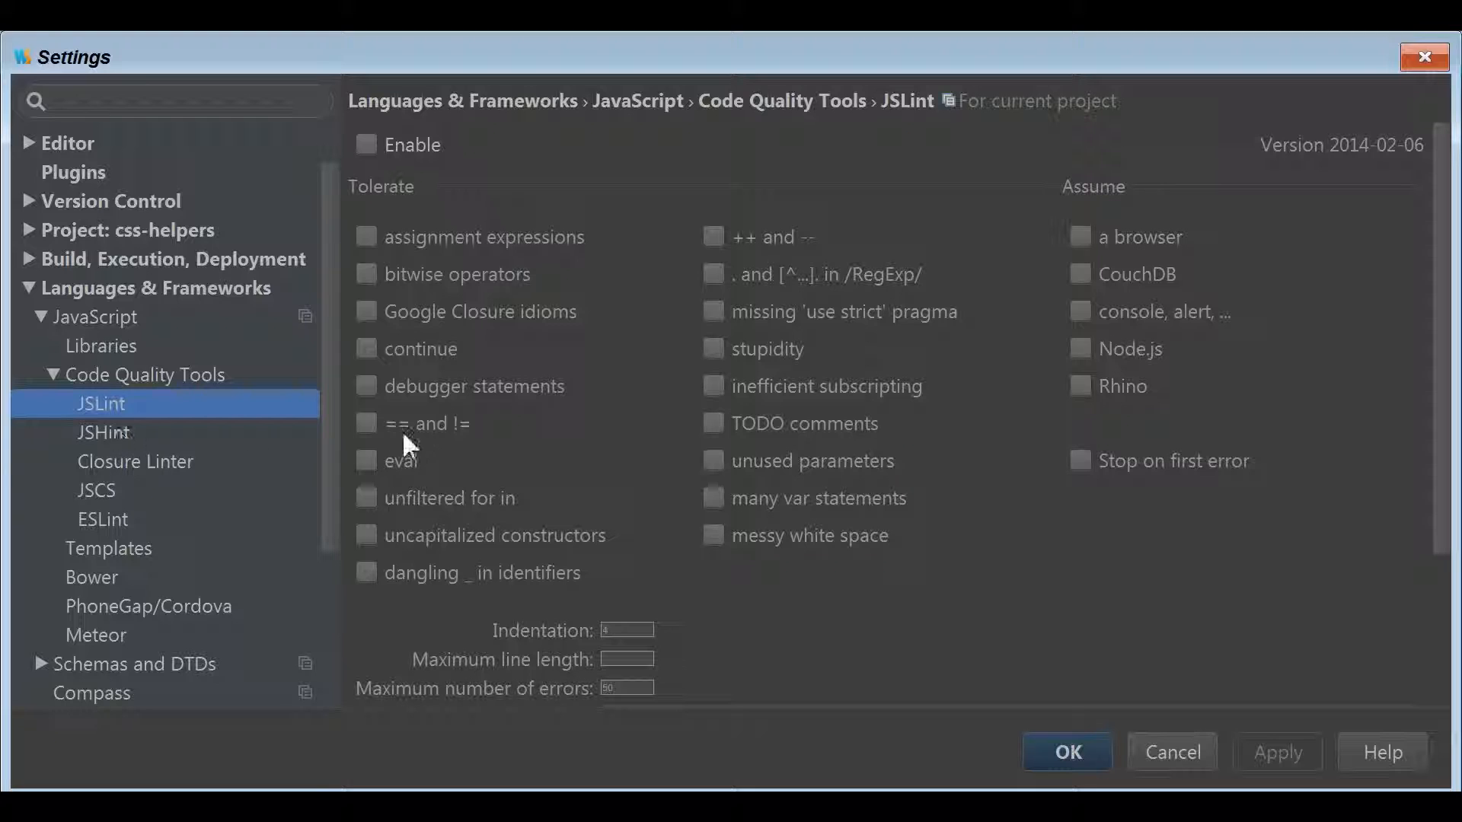
mouse_move(410, 423)
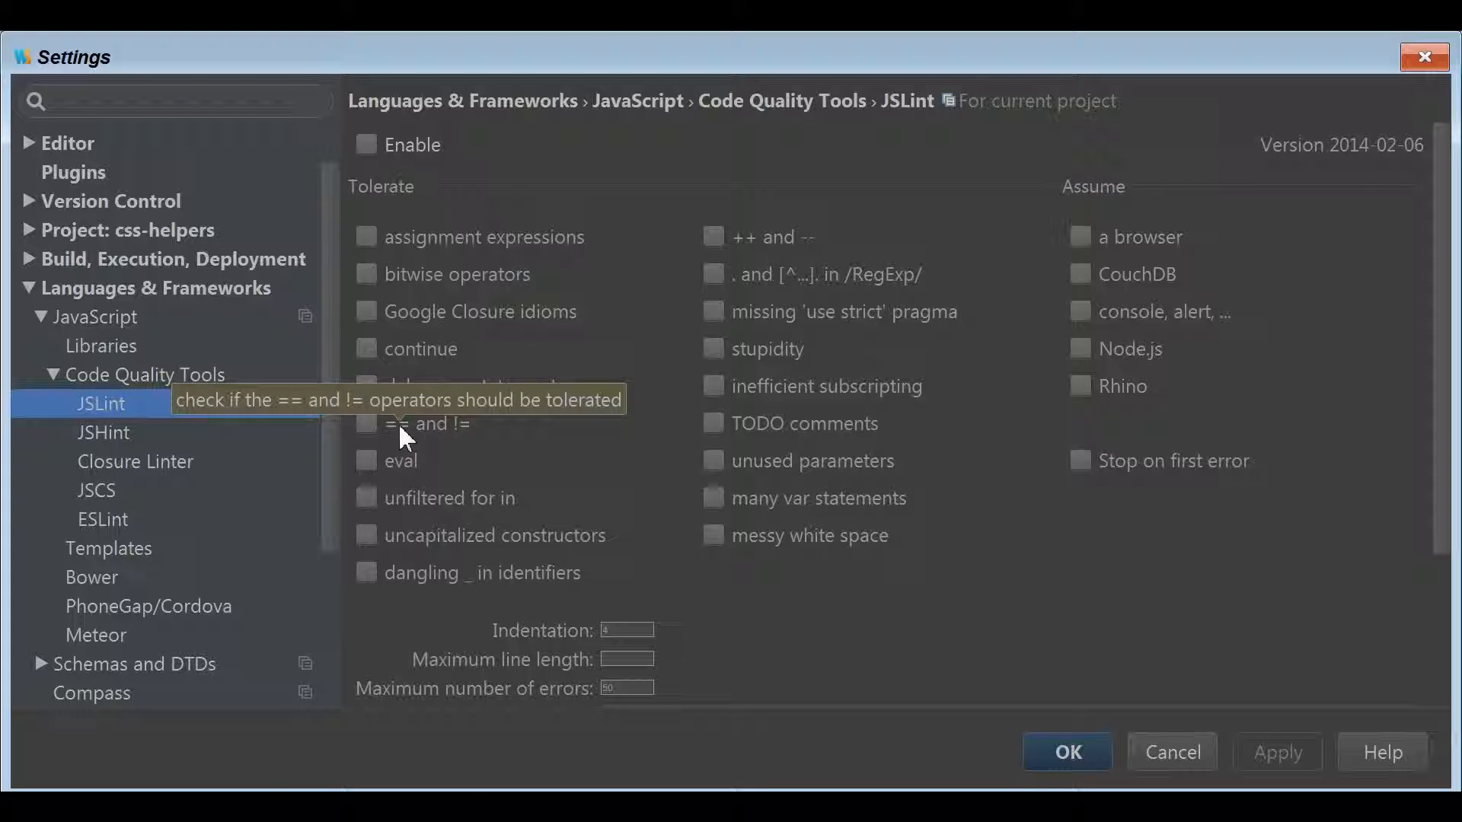
mouse_move(611, 615)
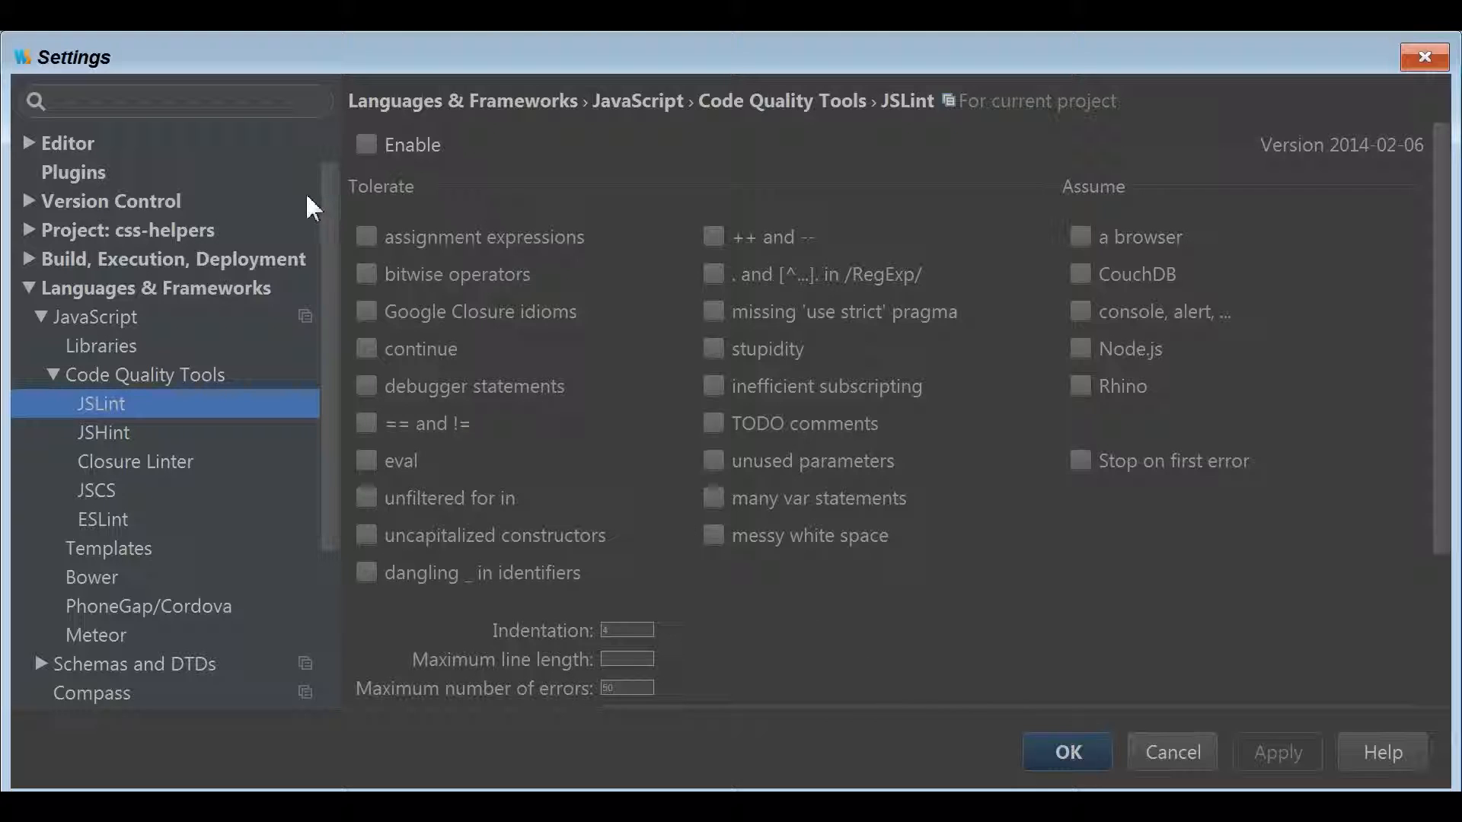
mouse_move(722, 642)
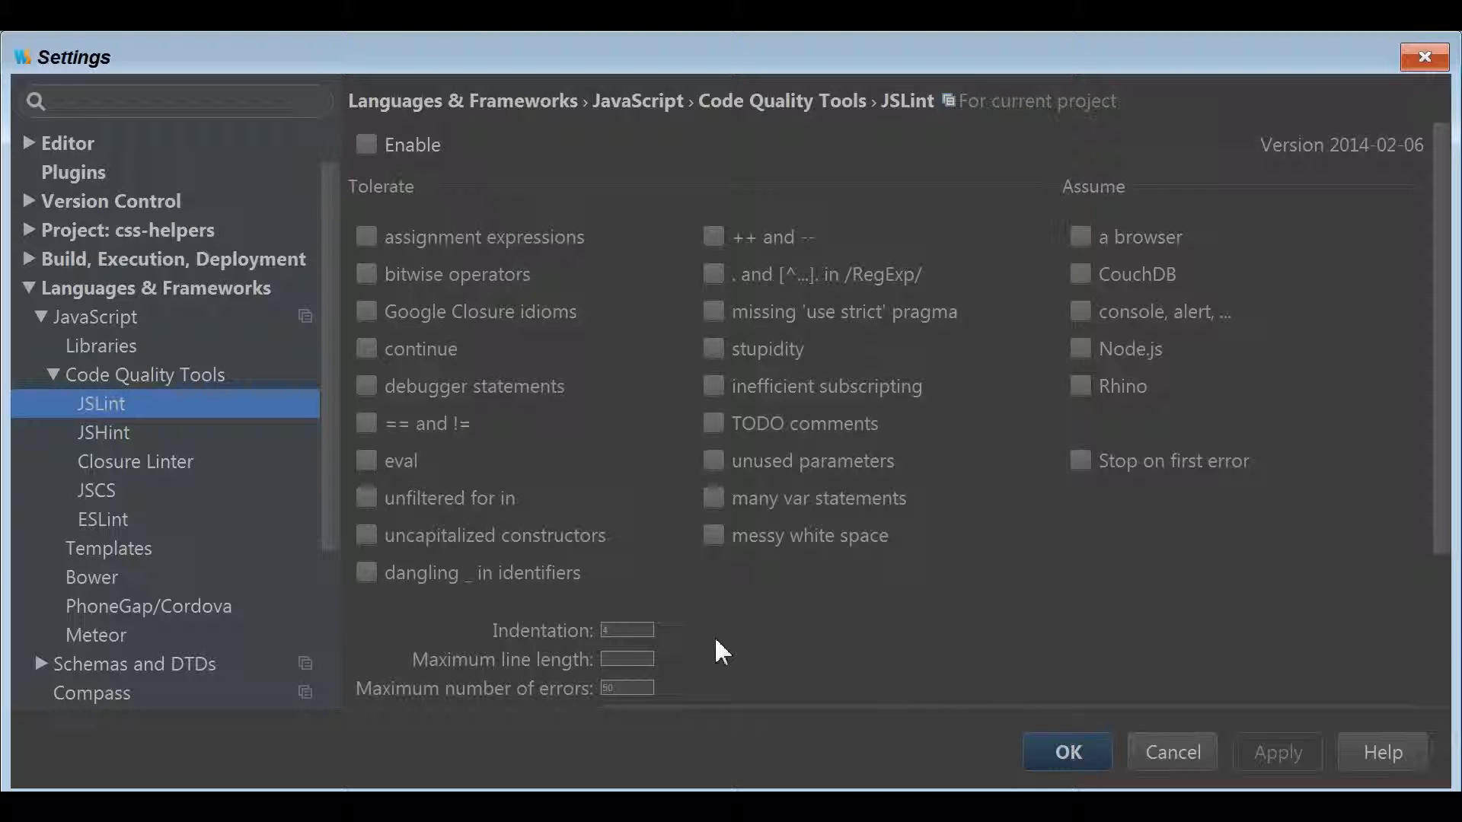
mouse_move(708, 636)
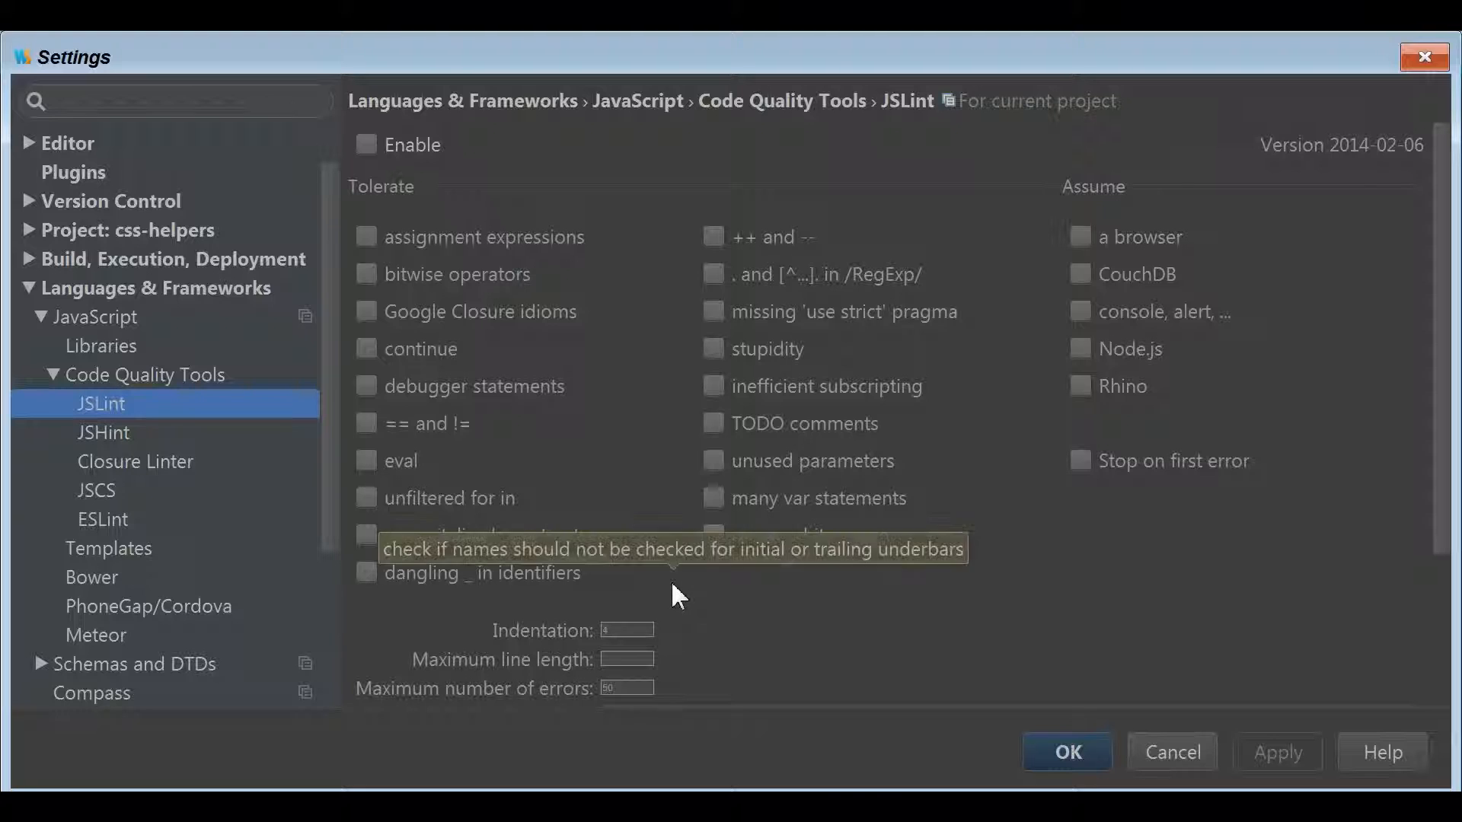
mouse_move(737, 623)
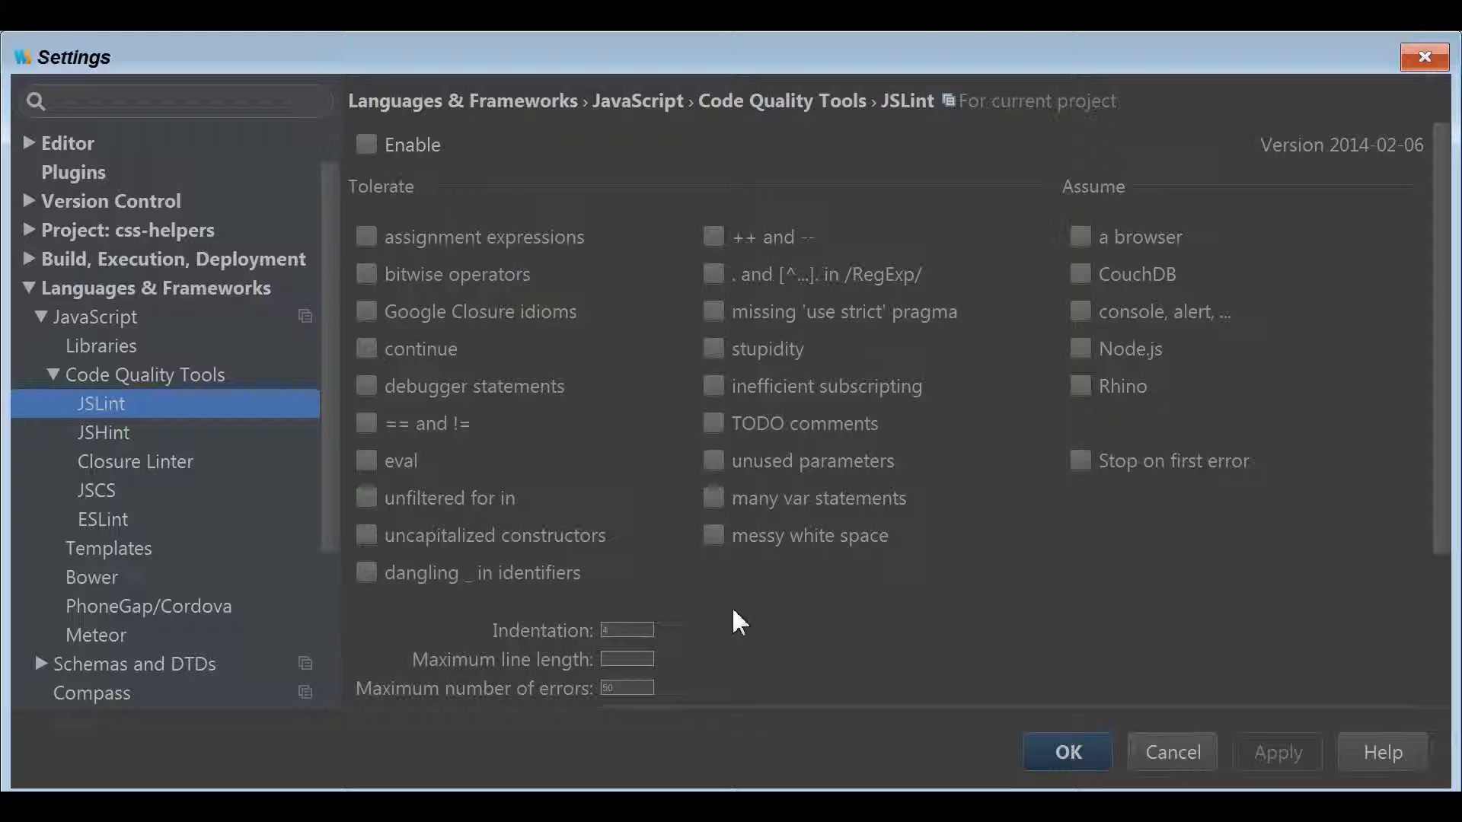
mouse_move(175, 372)
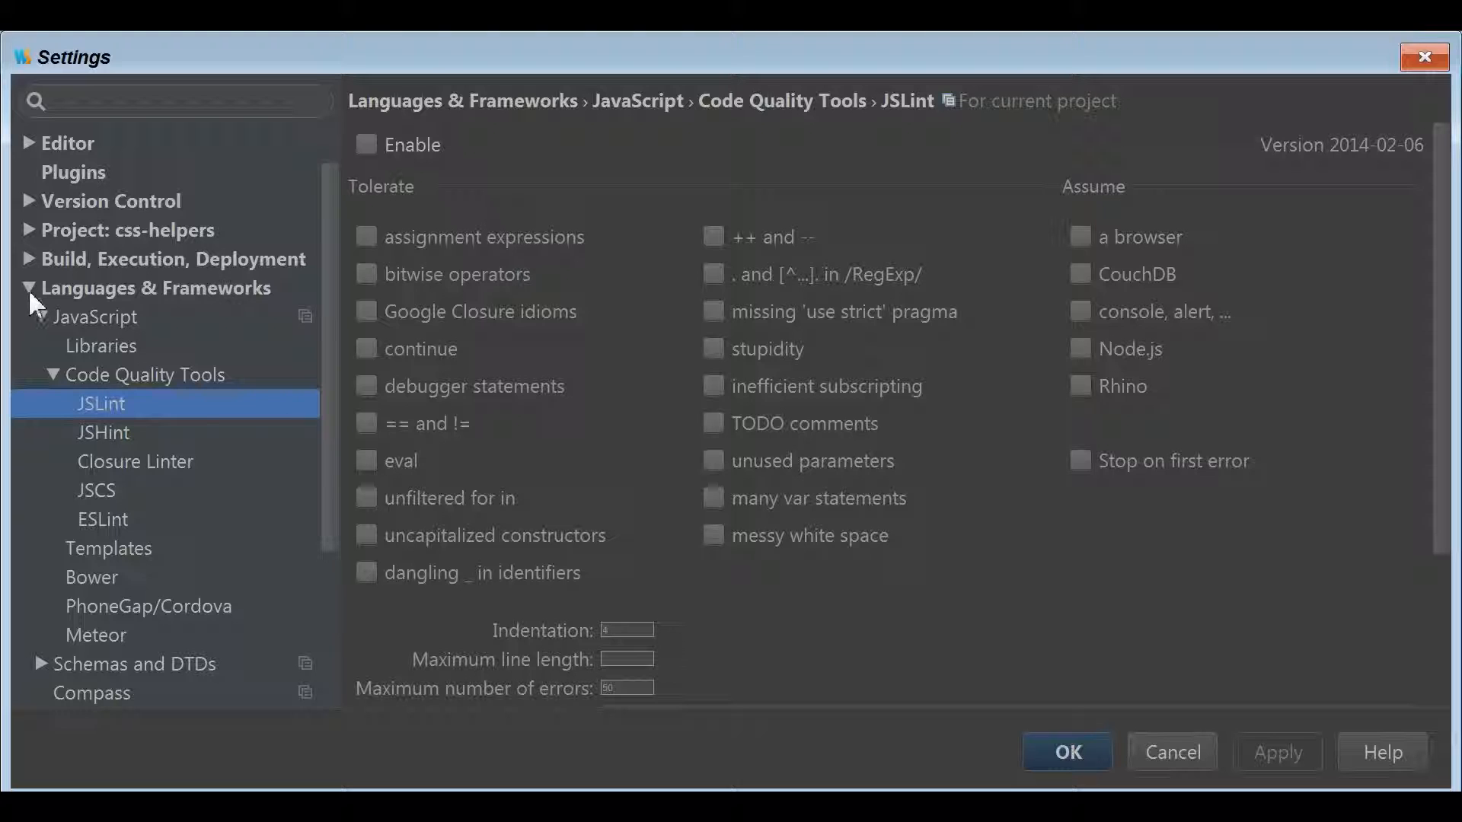
click(92, 317)
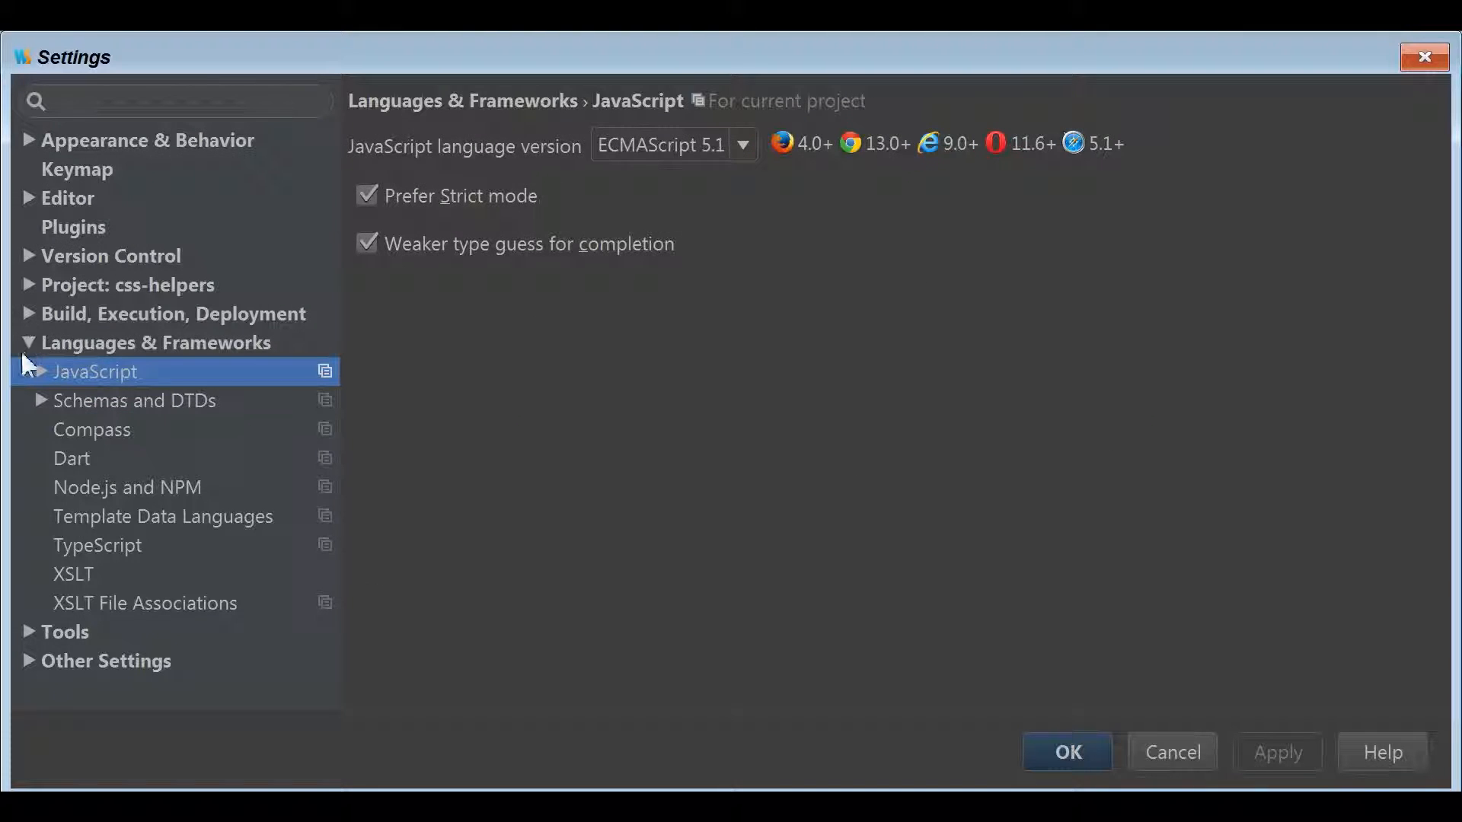
Go to Editor > Code Style > JavaScript, Tabs and Indents, for the Oren's Favorite scheme
click(66, 198)
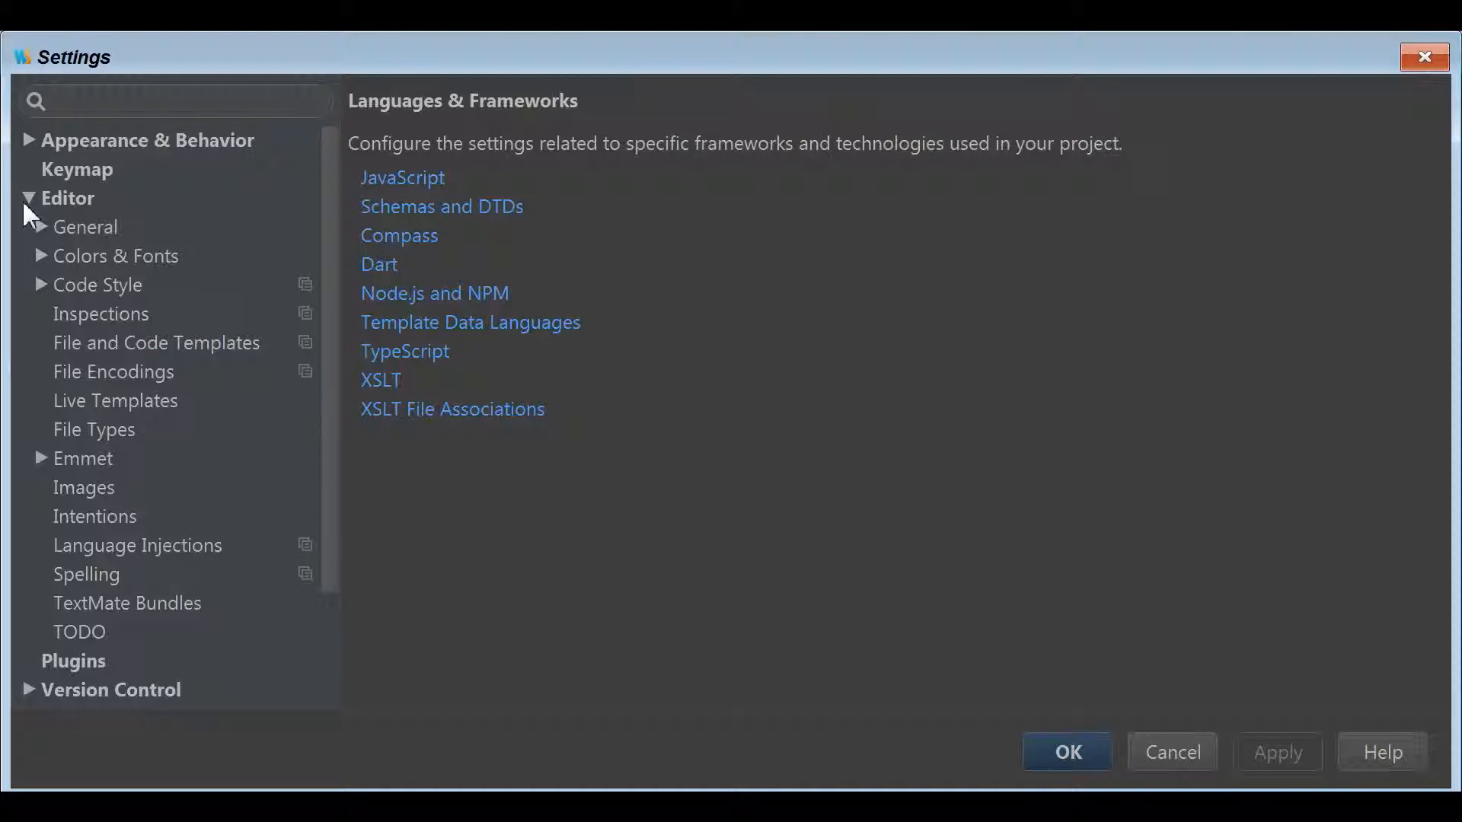
click(43, 284)
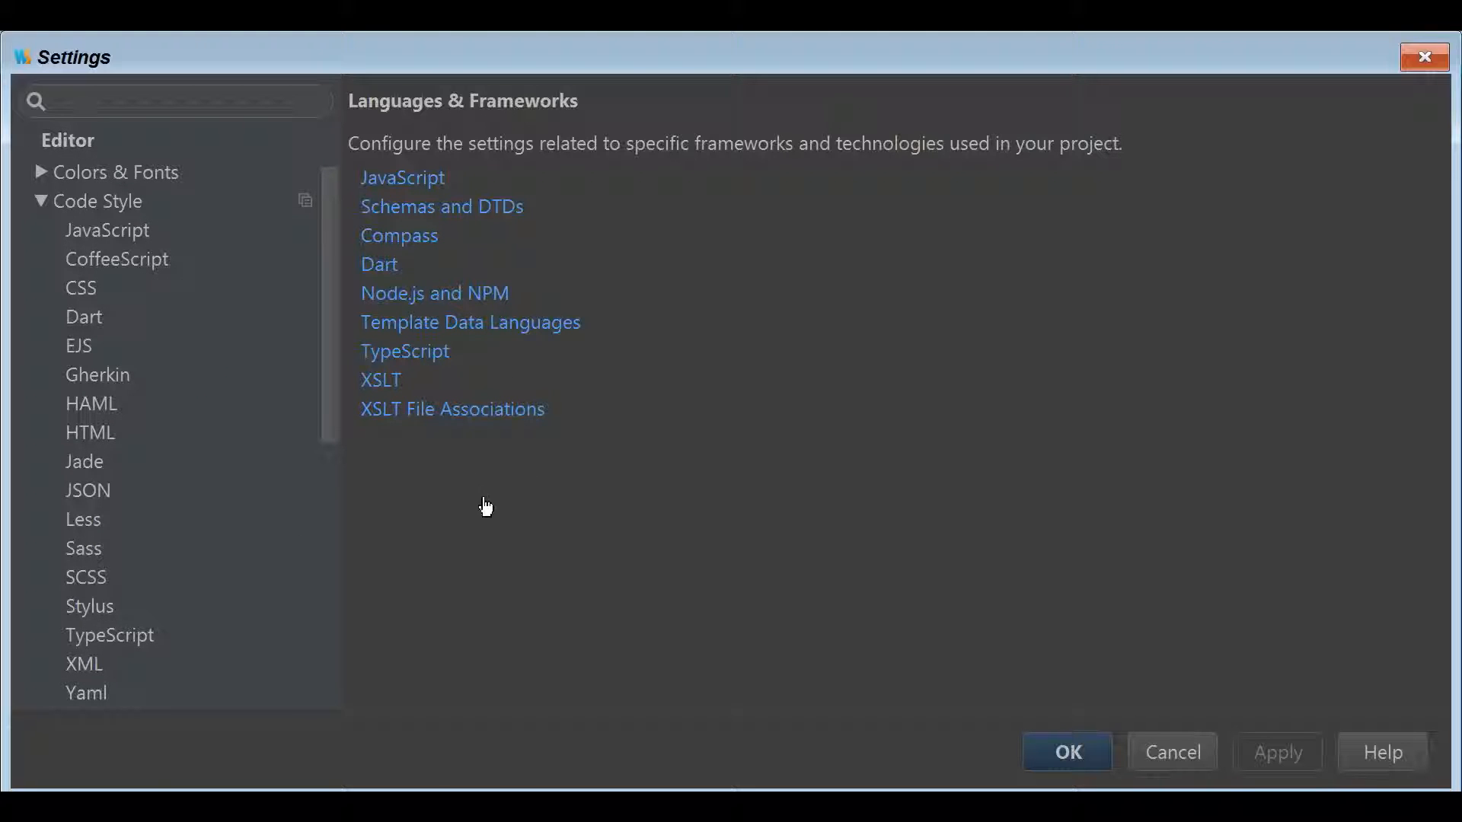
mouse_move(139, 255)
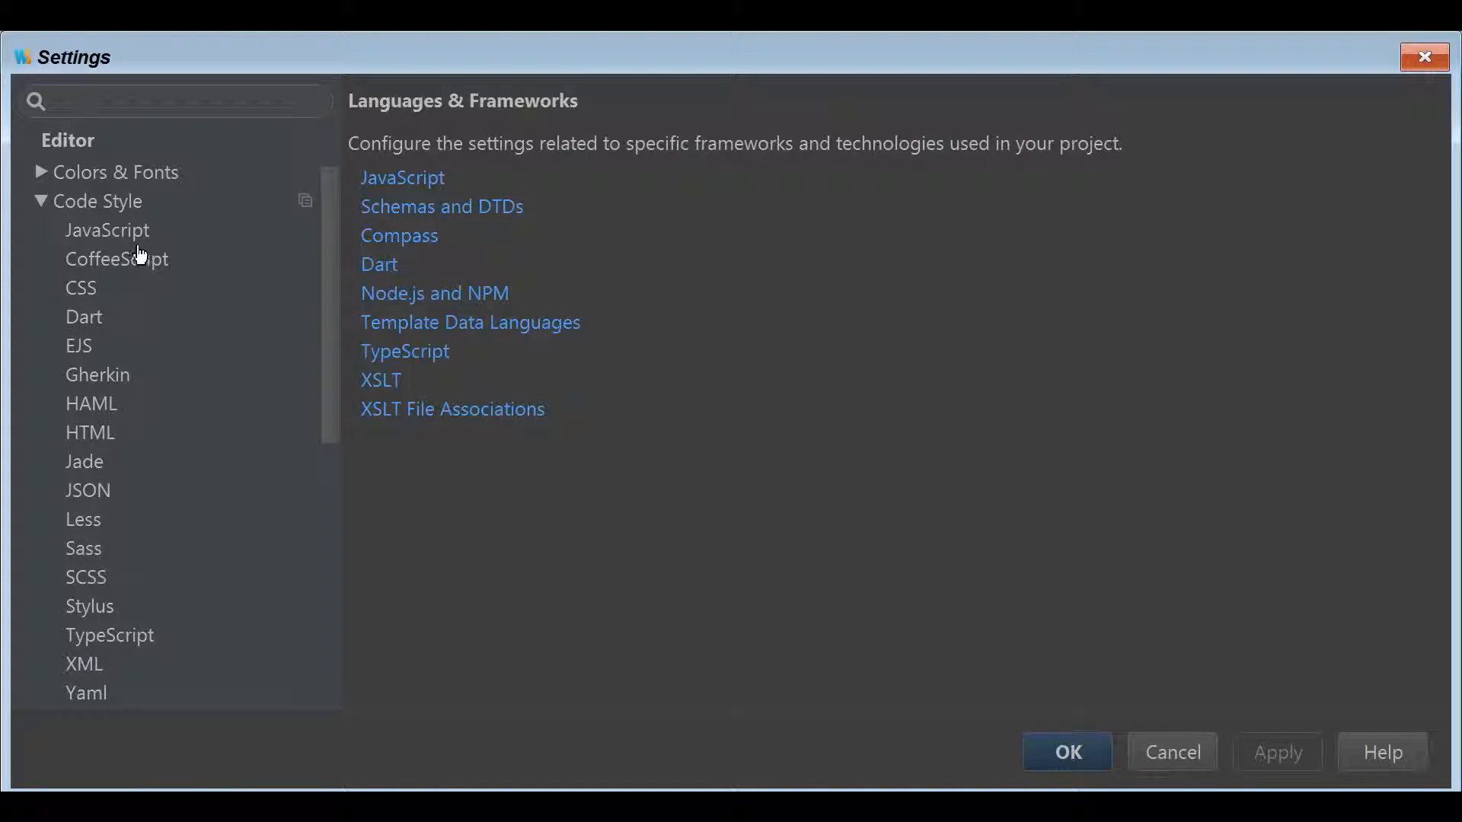
click(106, 230)
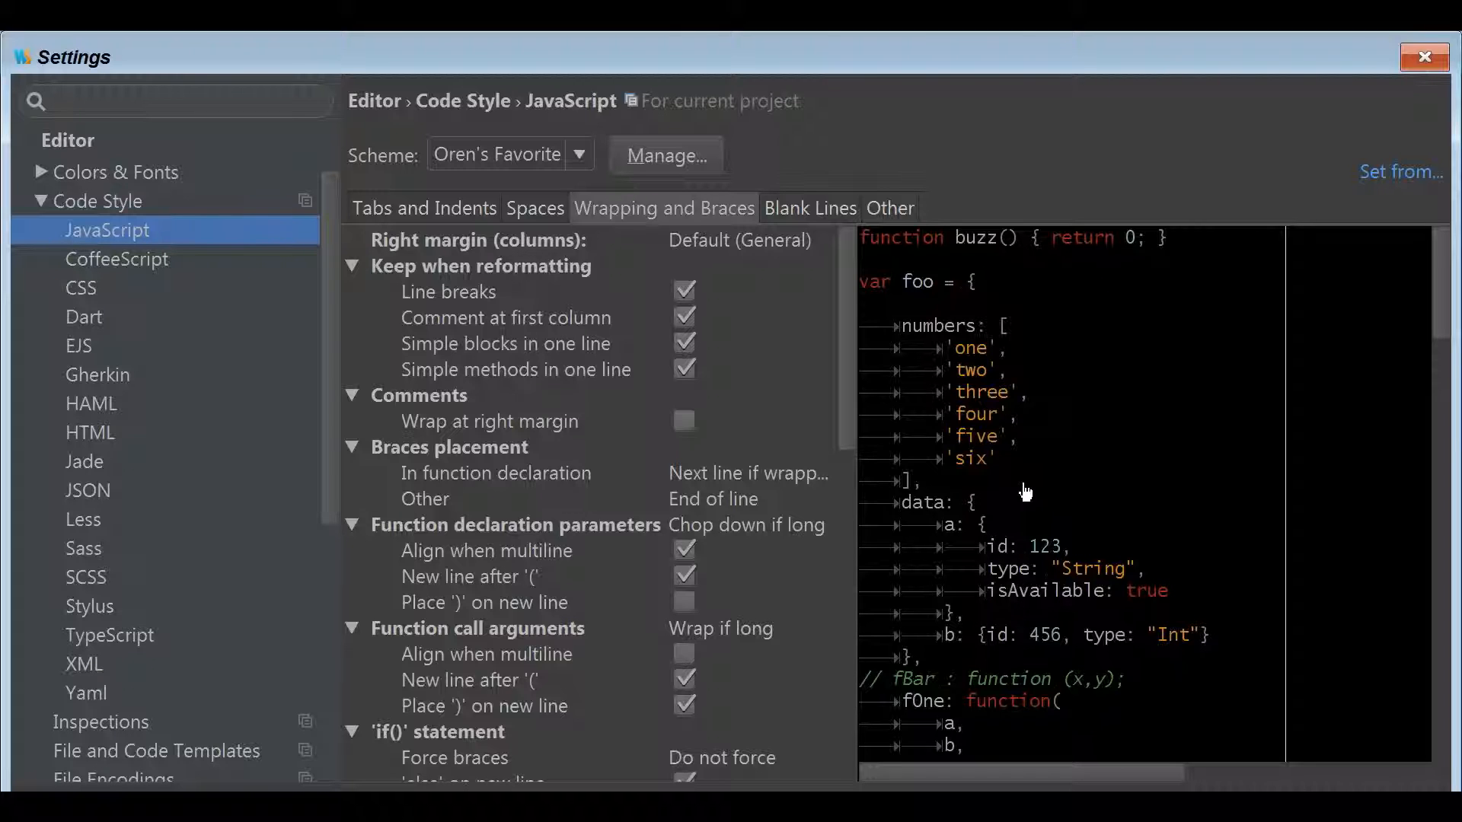
mouse_move(923, 323)
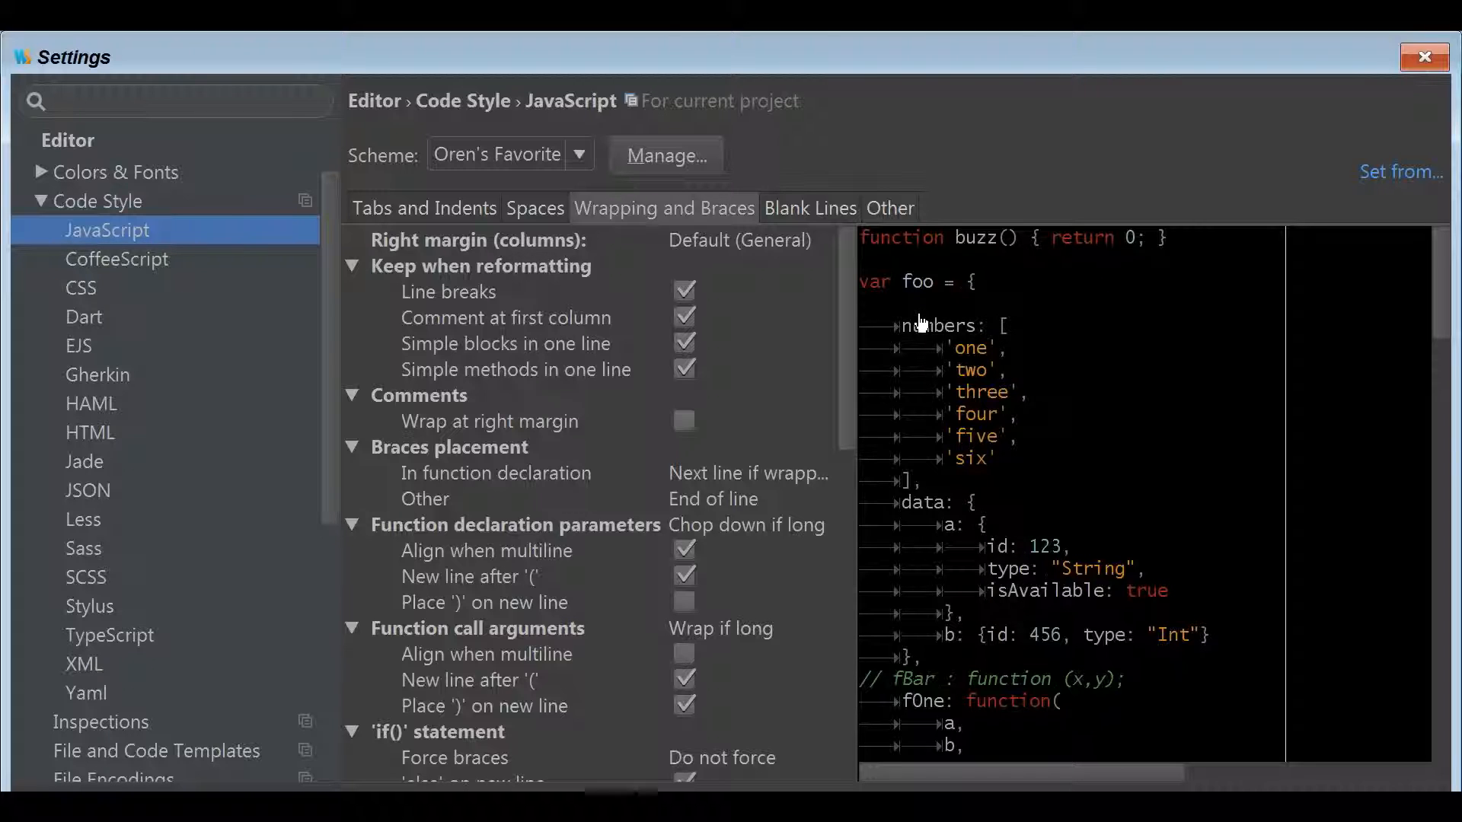
mouse_move(410, 207)
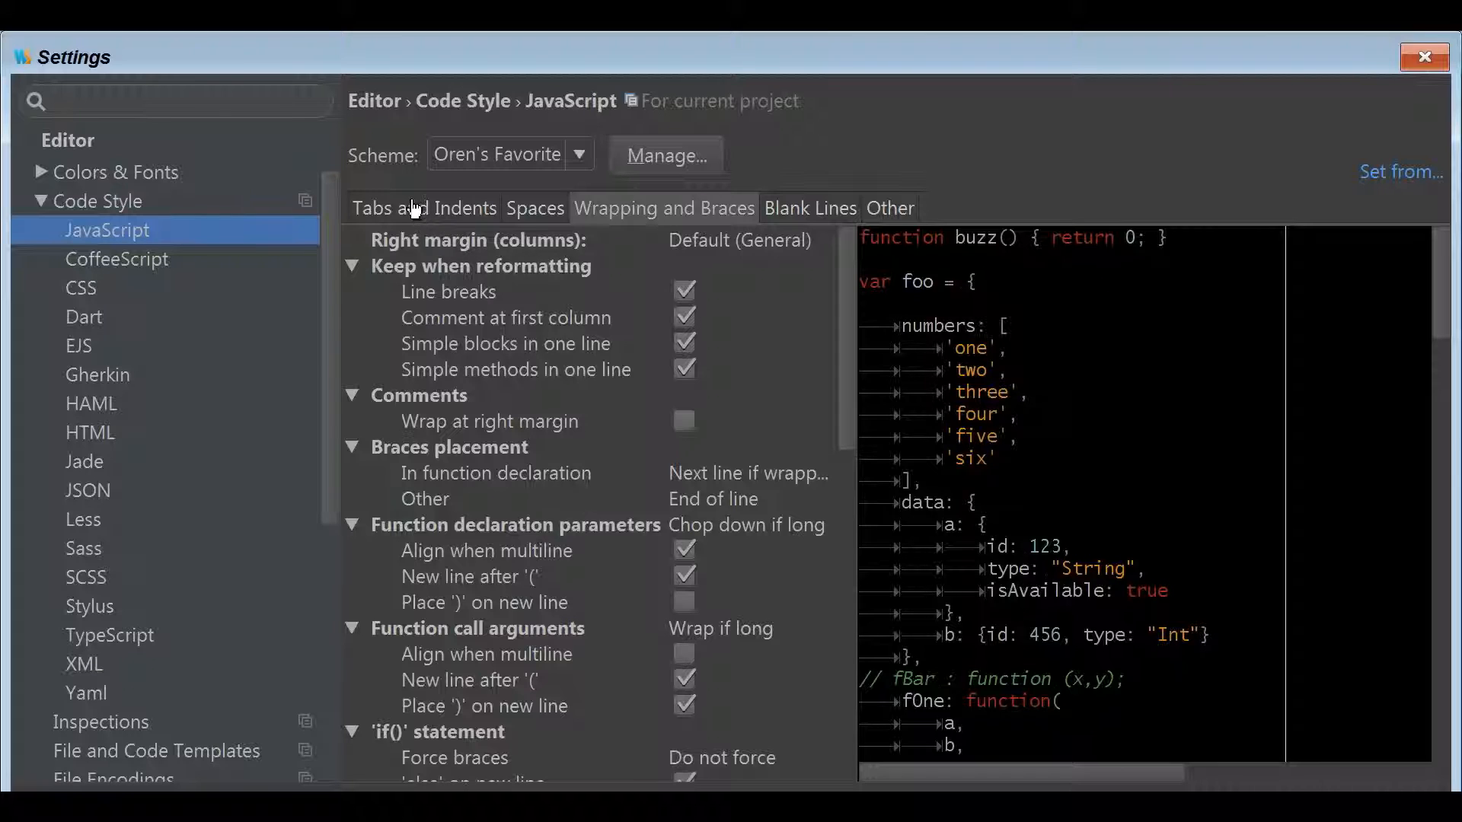
click(425, 209)
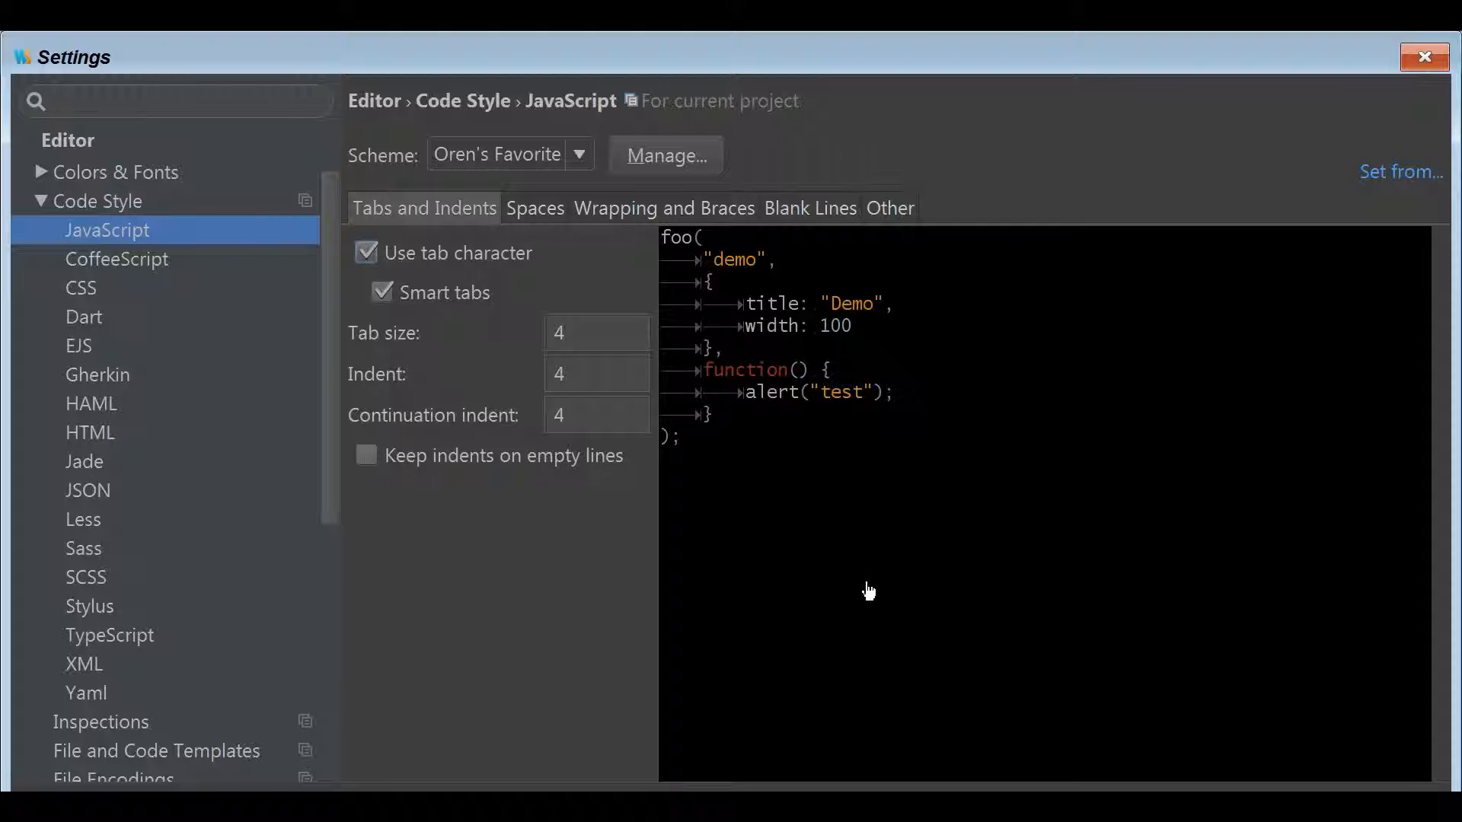
mouse_move(851, 598)
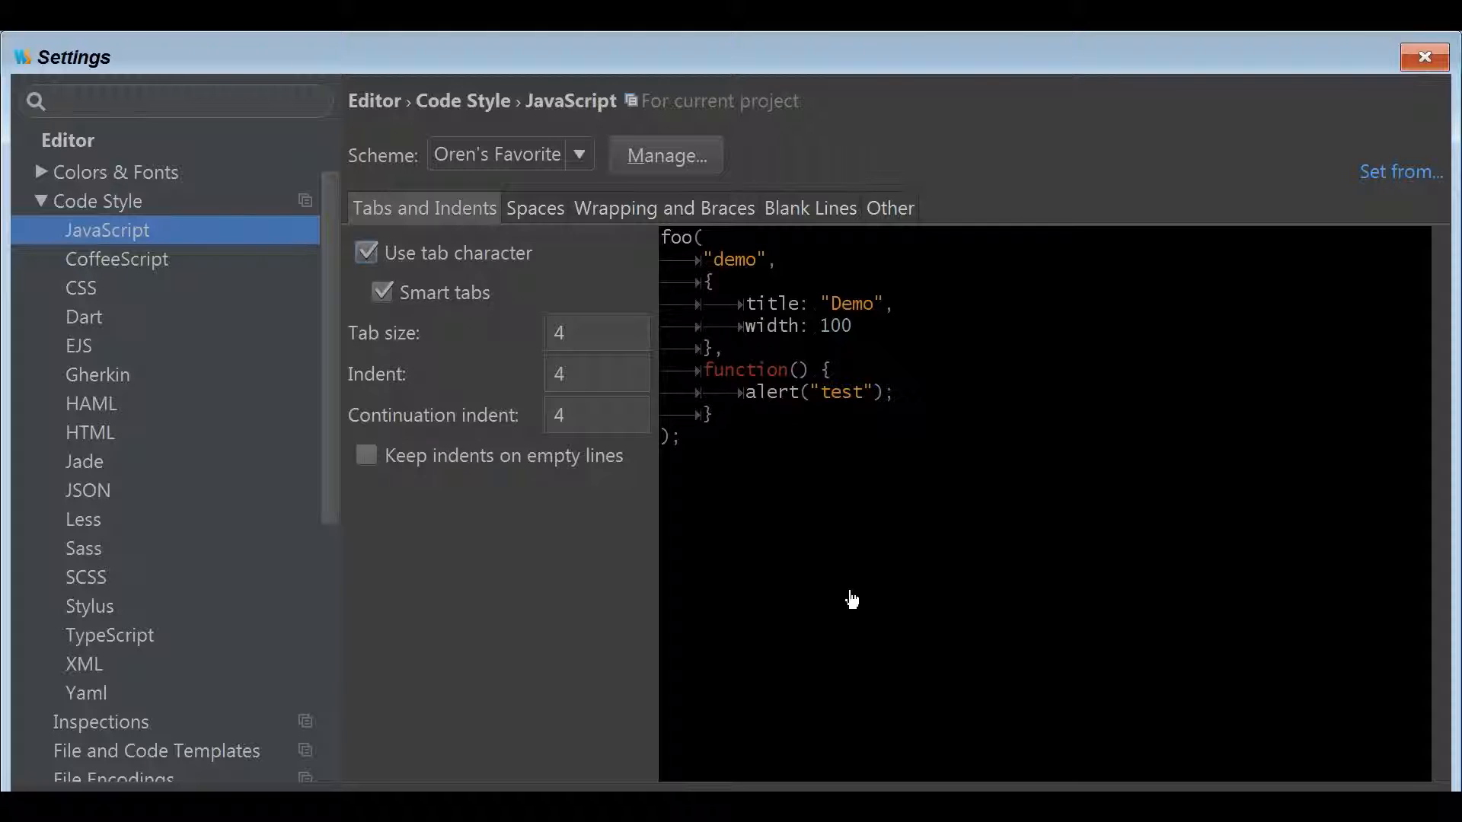
mouse_move(563, 257)
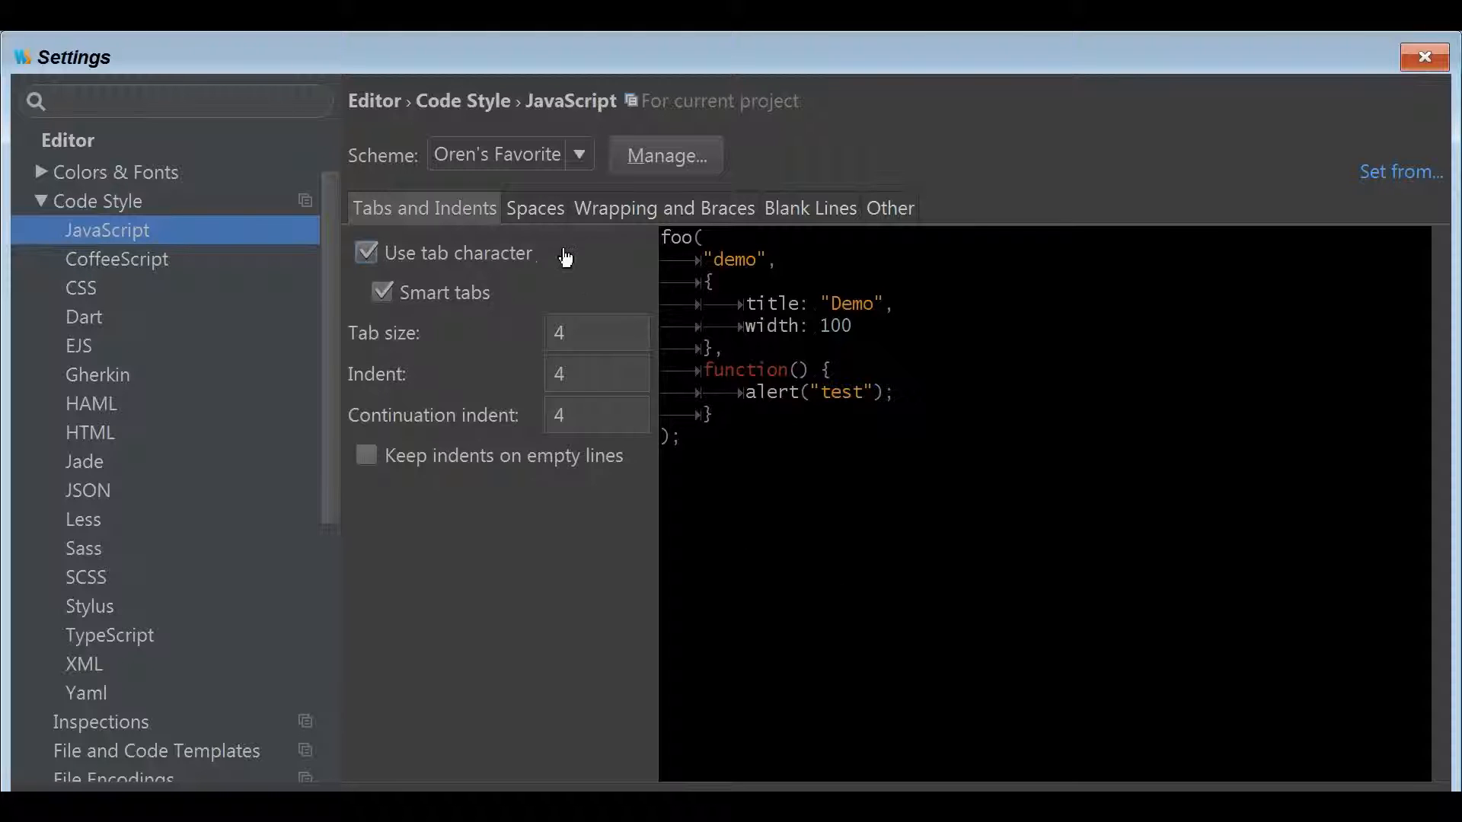
mouse_move(1024, 626)
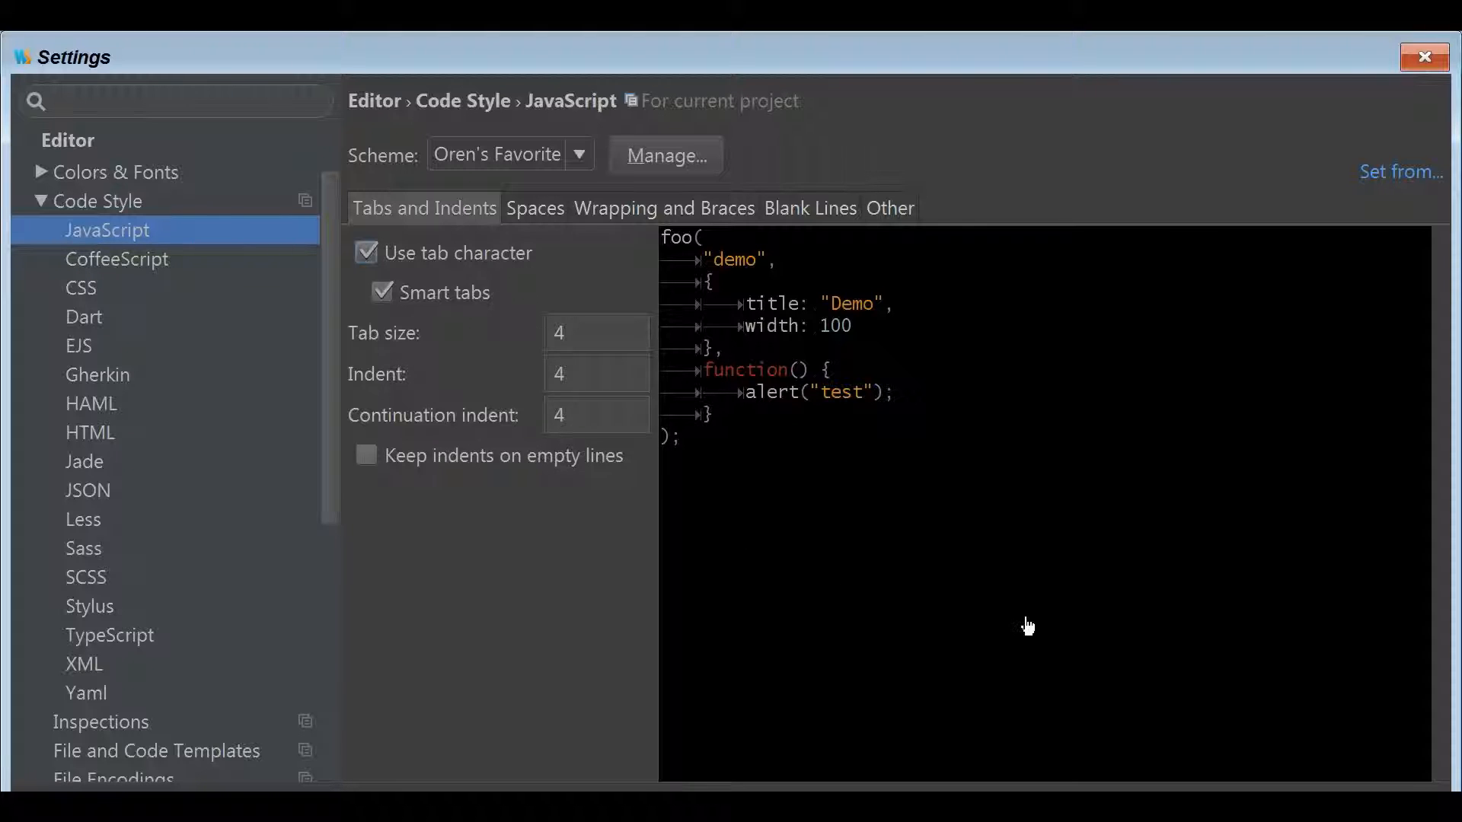
mouse_move(904, 526)
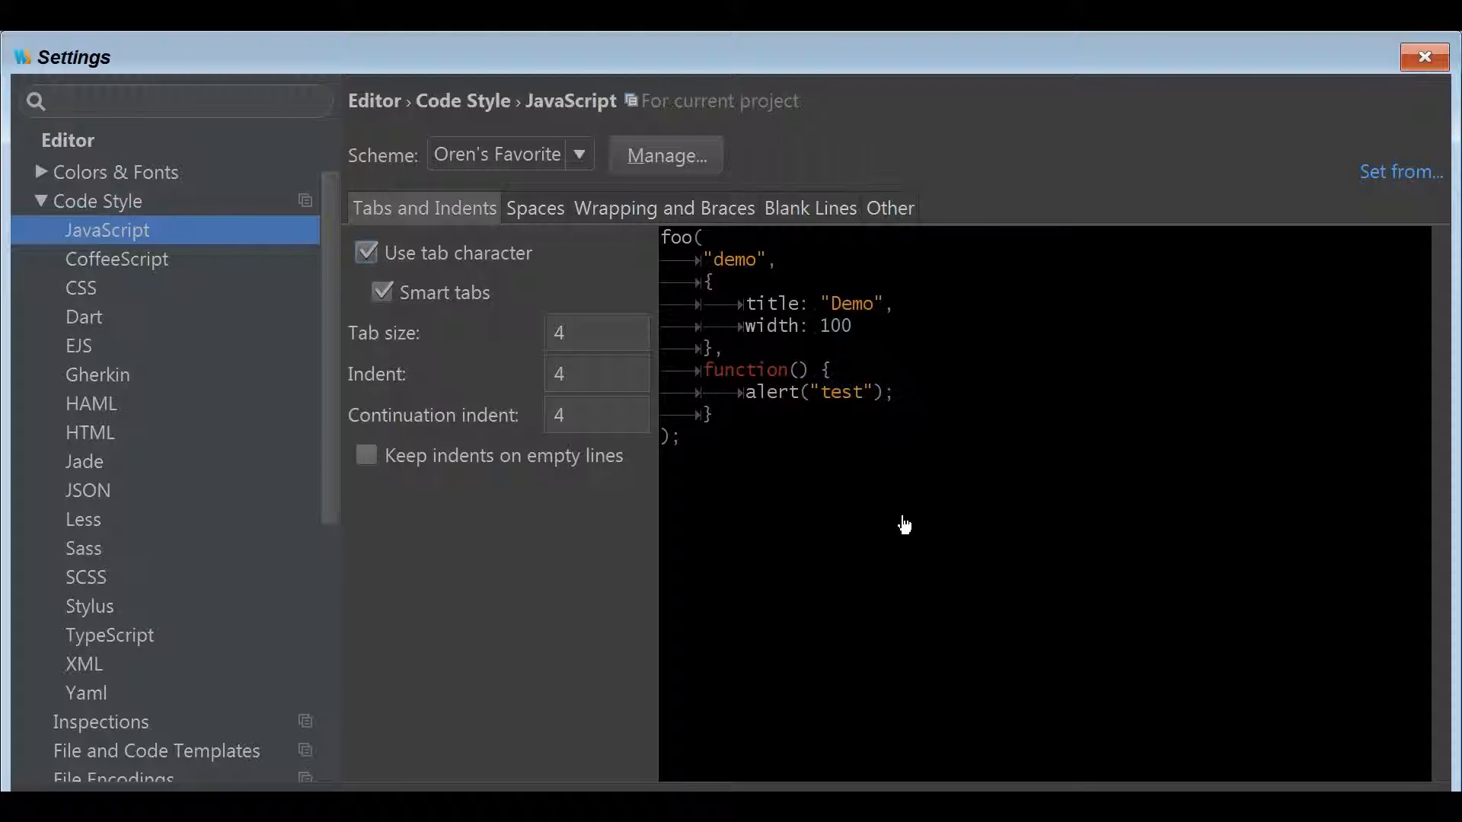
mouse_move(590, 241)
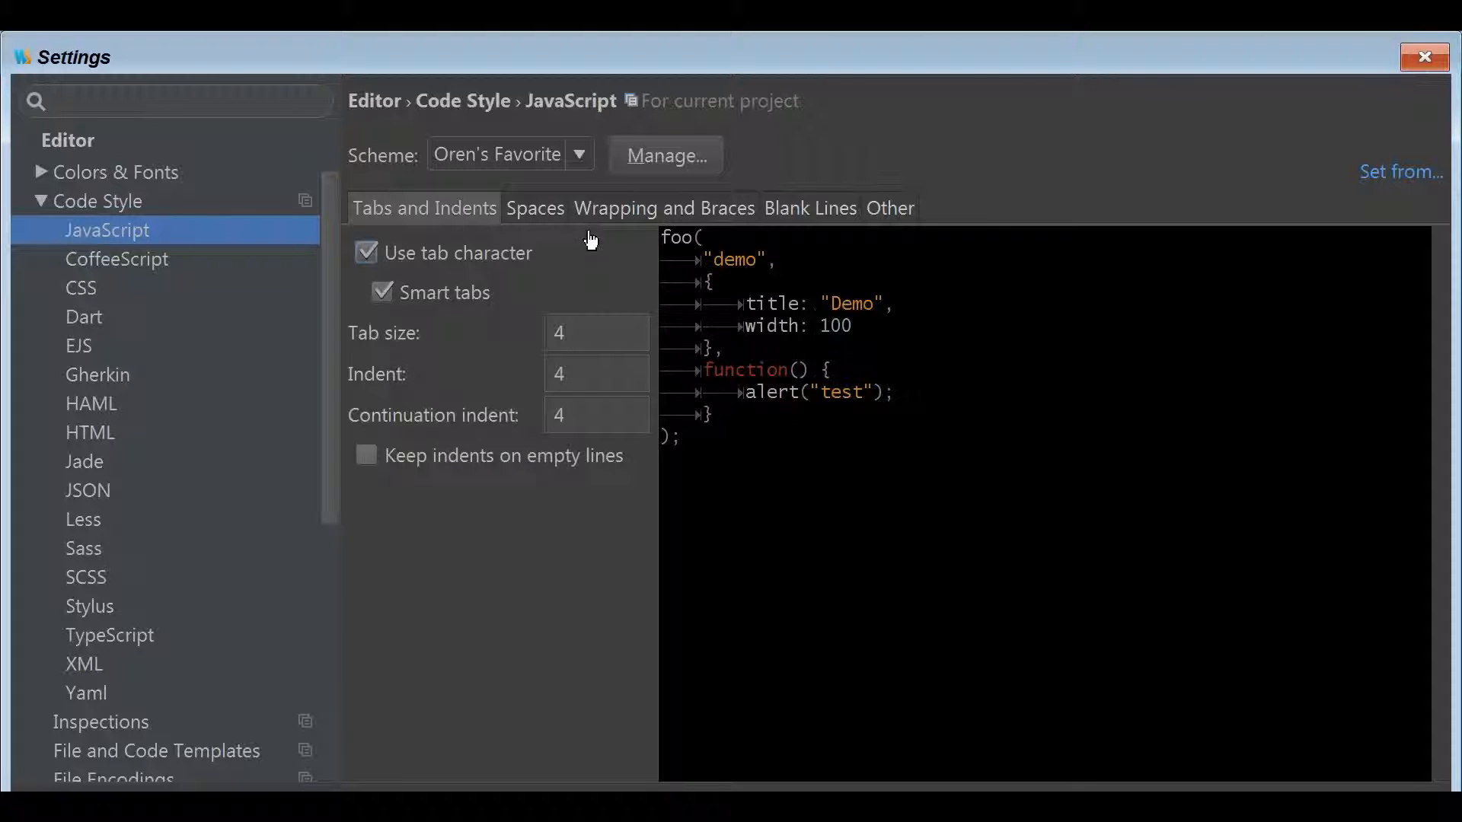
mouse_move(568, 343)
text(2)
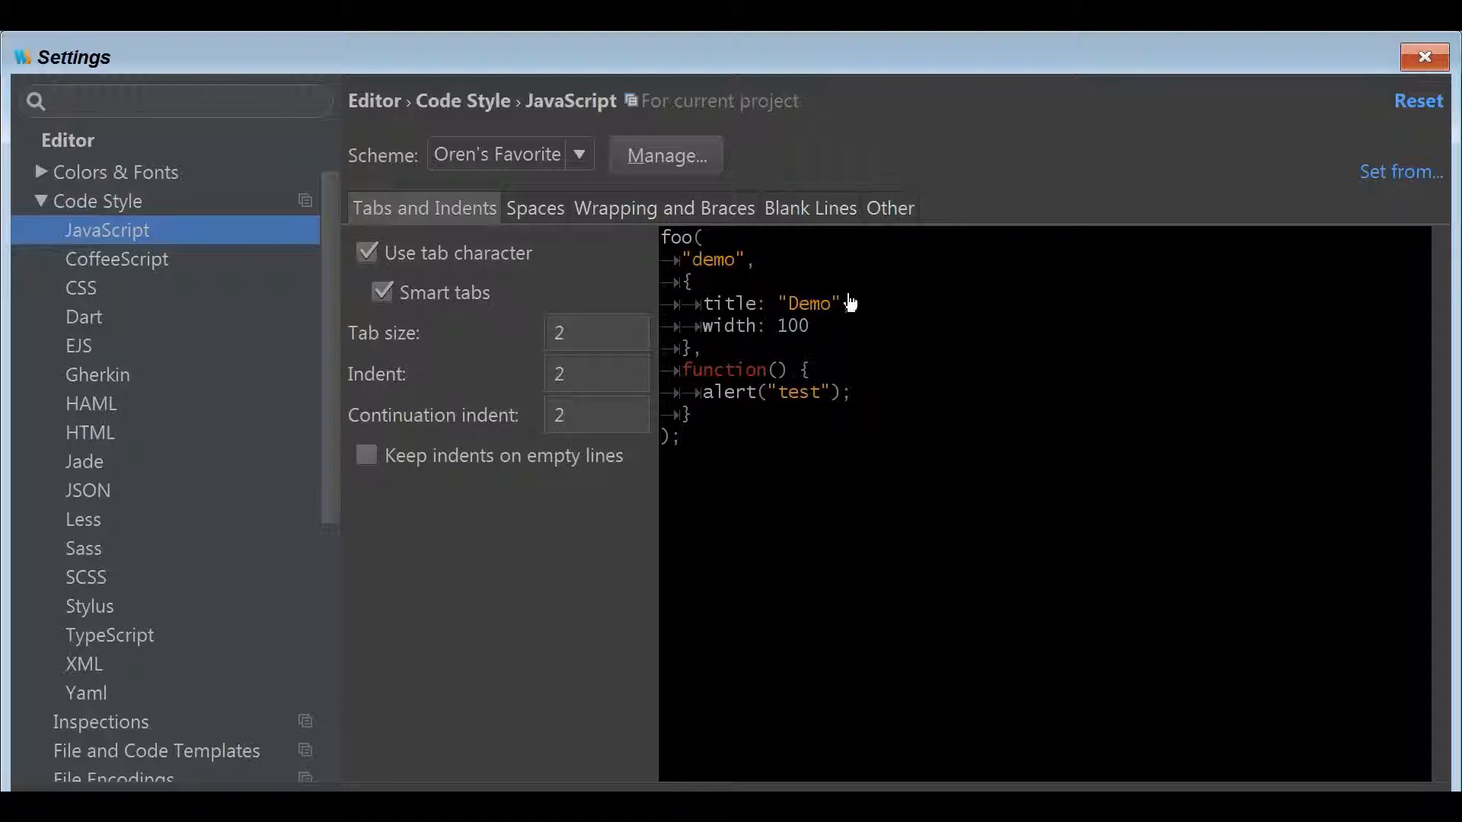
mouse_move(857, 306)
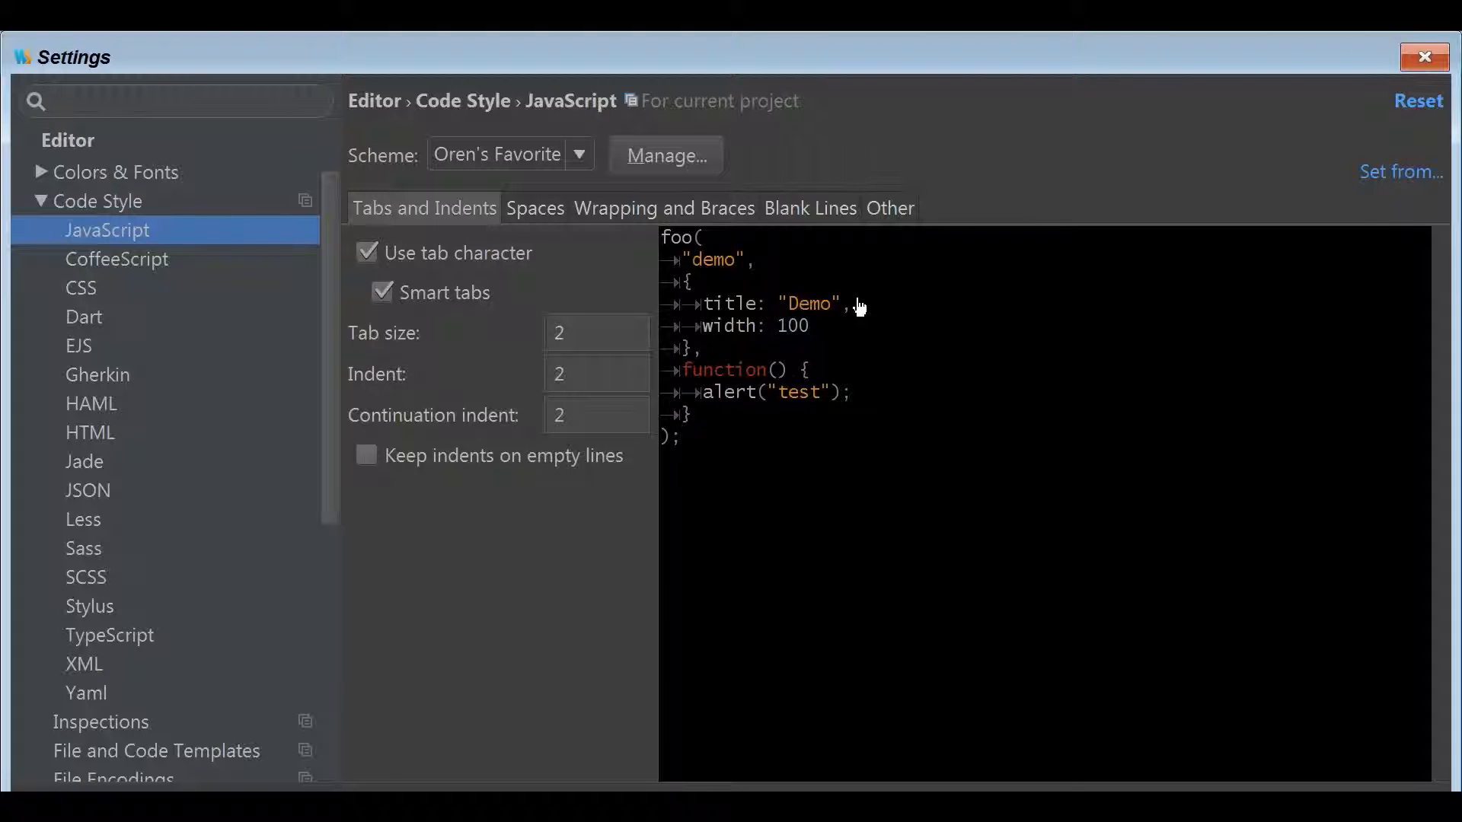
Try a tab size of 8, then reselect the value to restore it to 4
click(595, 332)
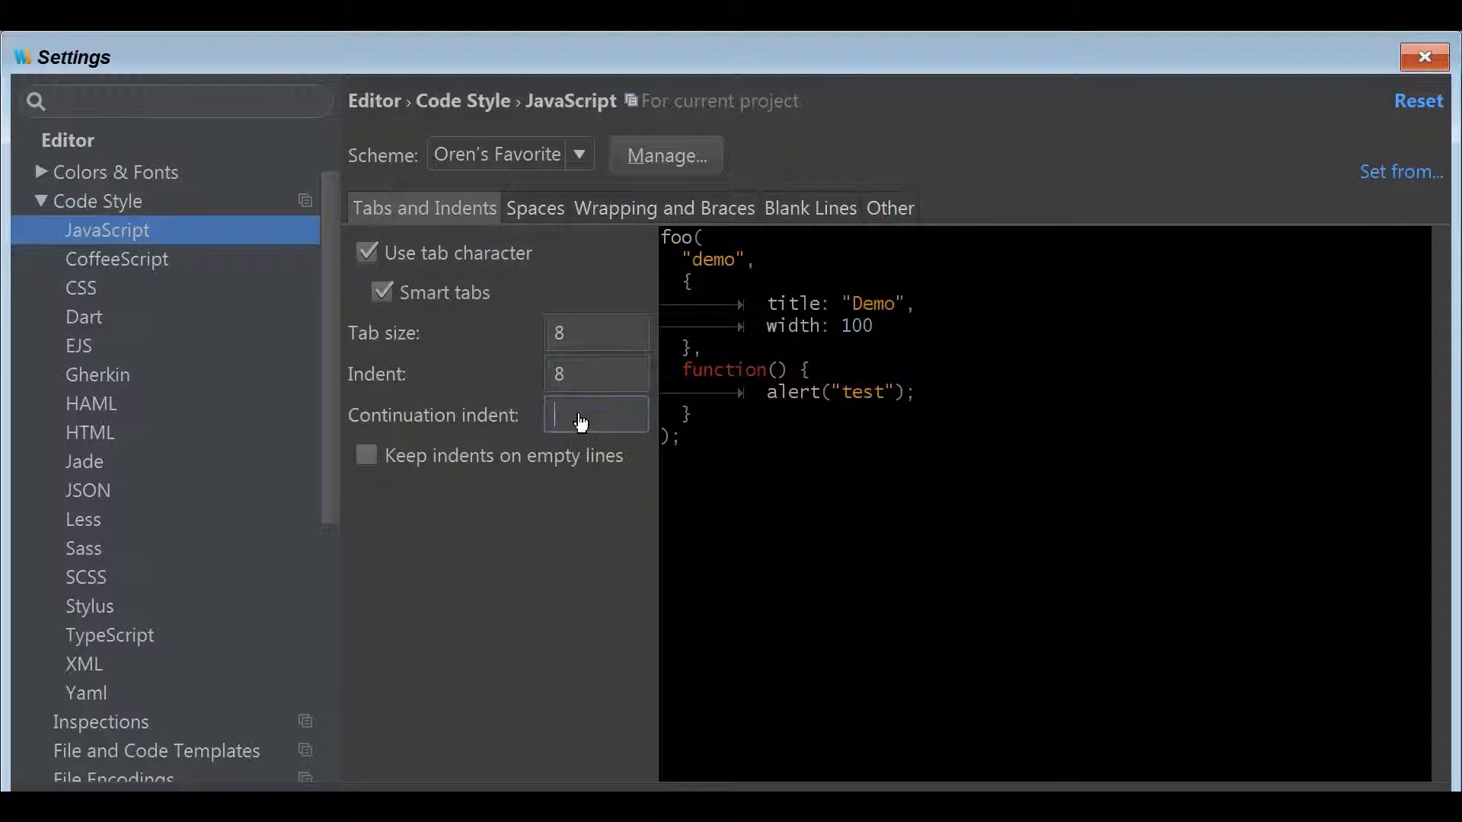
text(8)
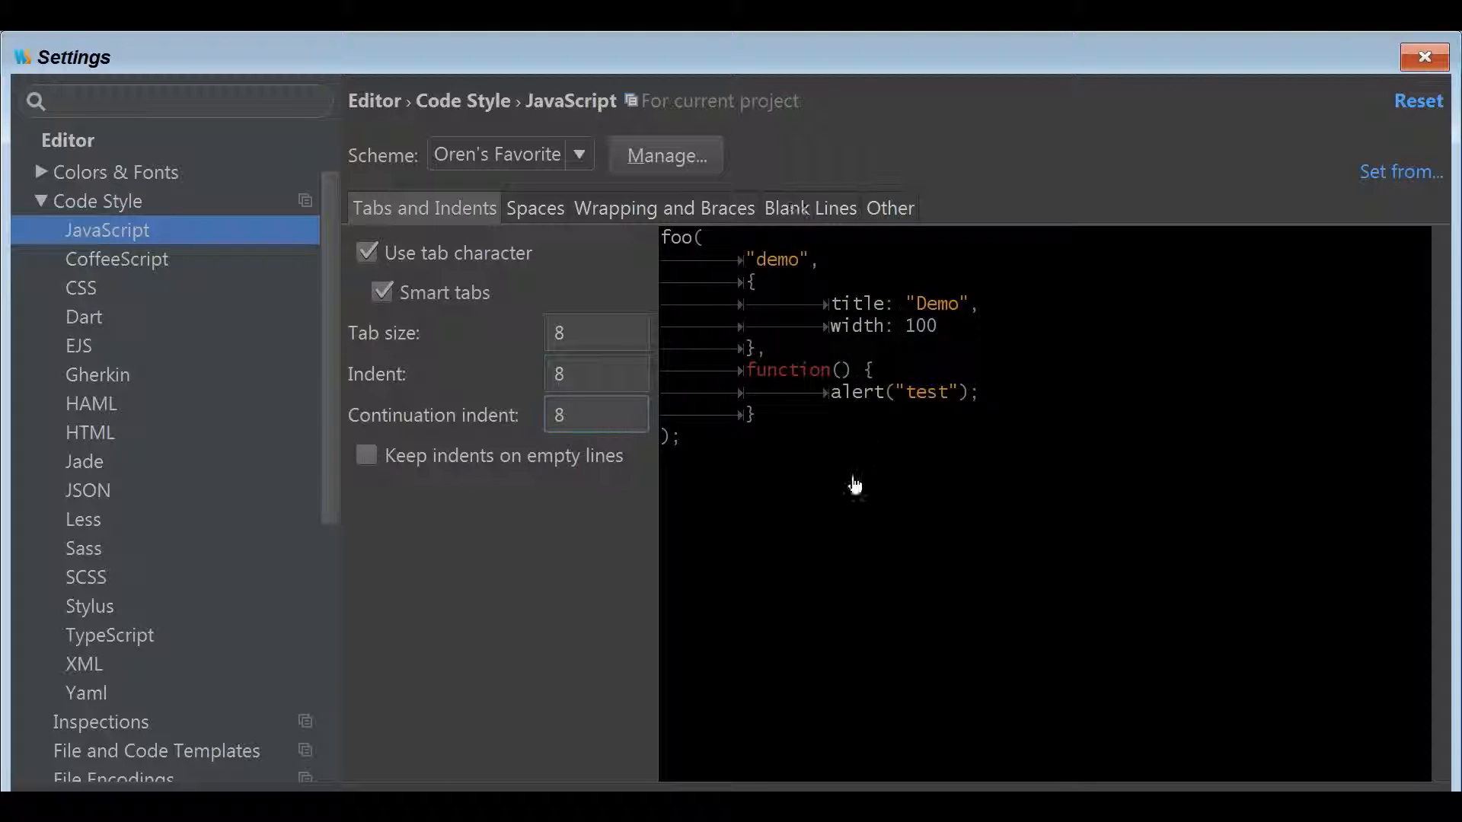
mouse_move(836, 467)
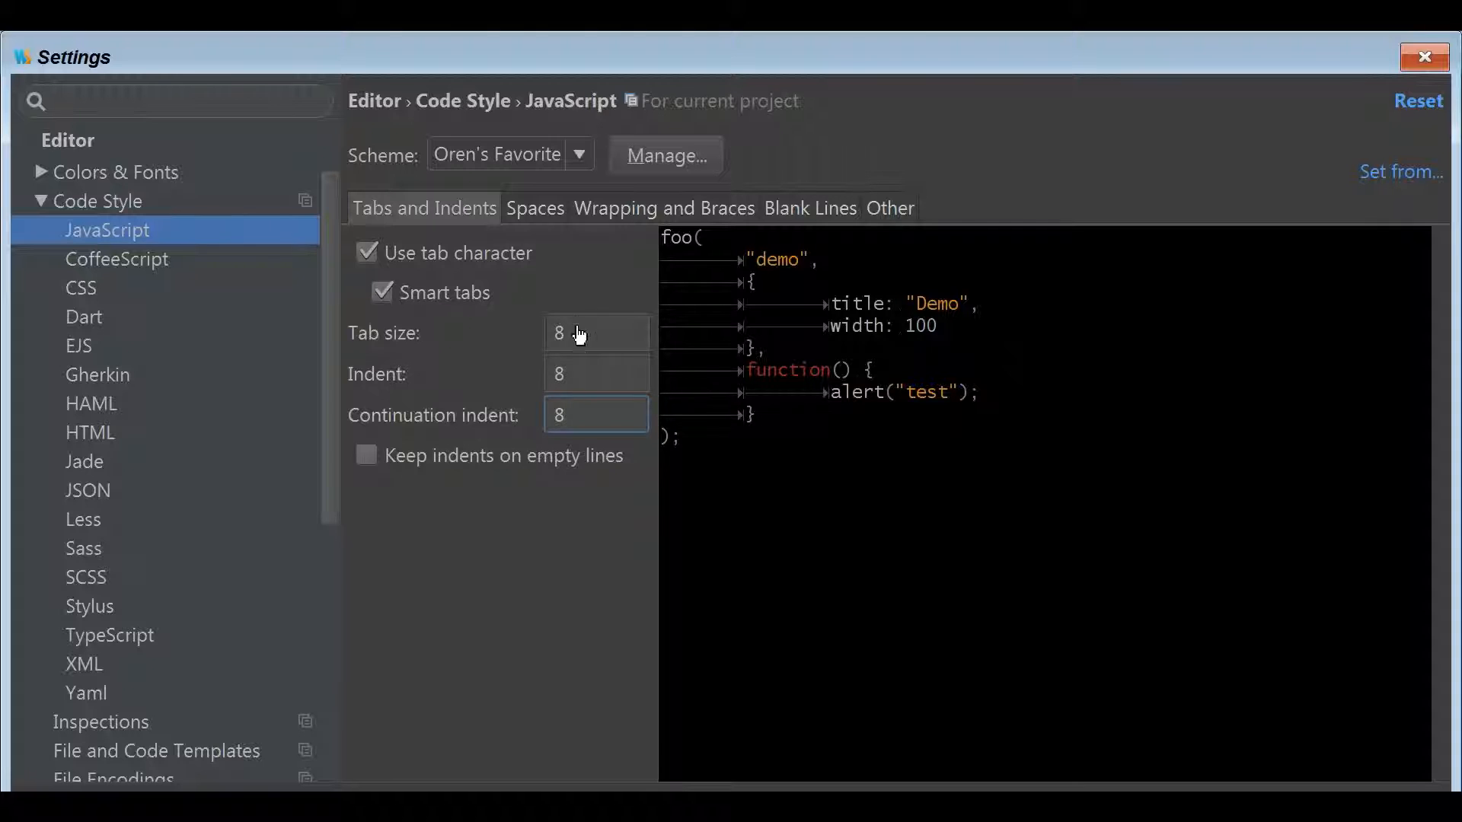
mouse_move(626, 434)
text(4)
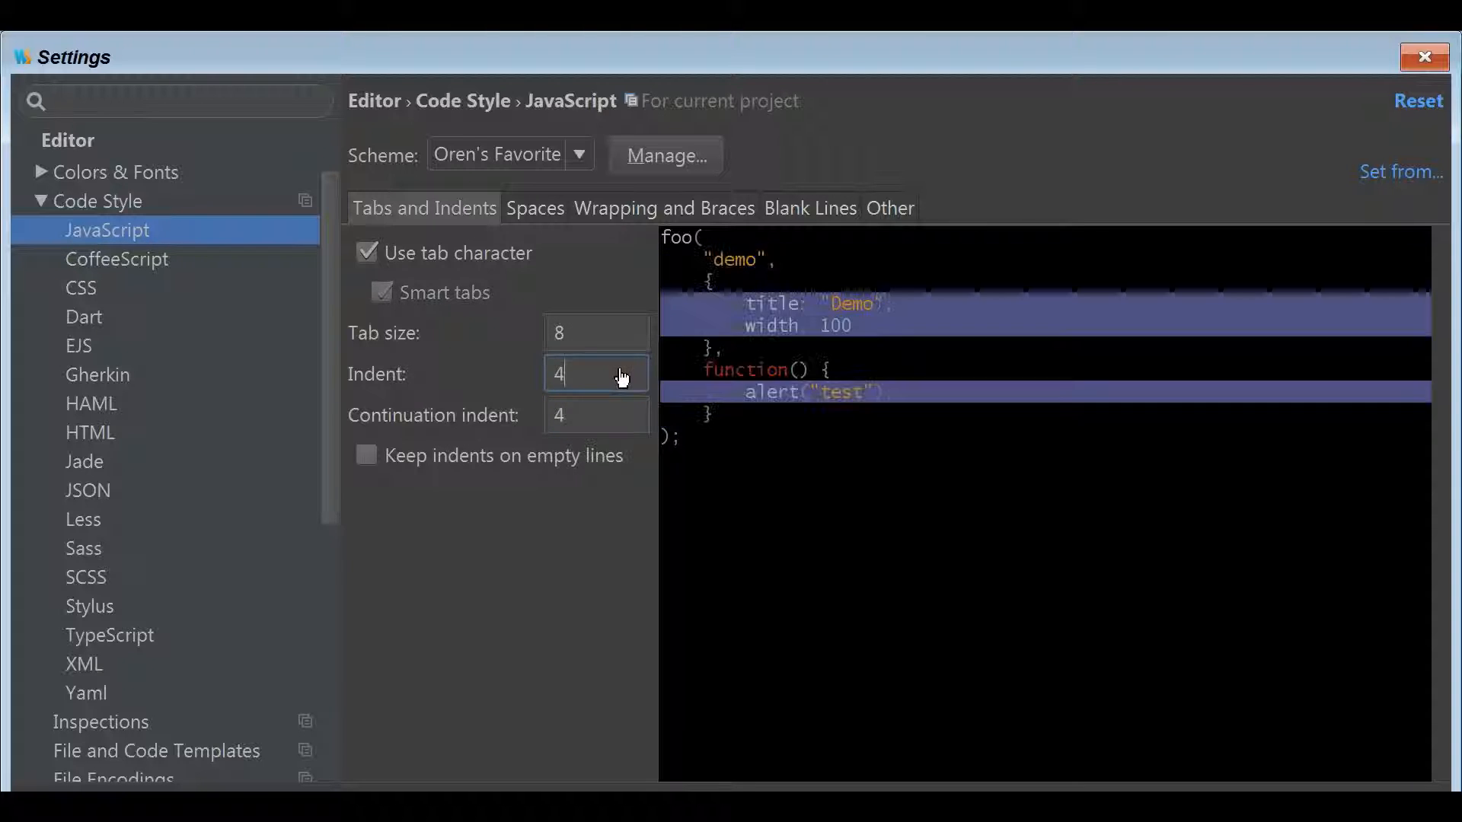
triple_click(595, 333)
text(4)
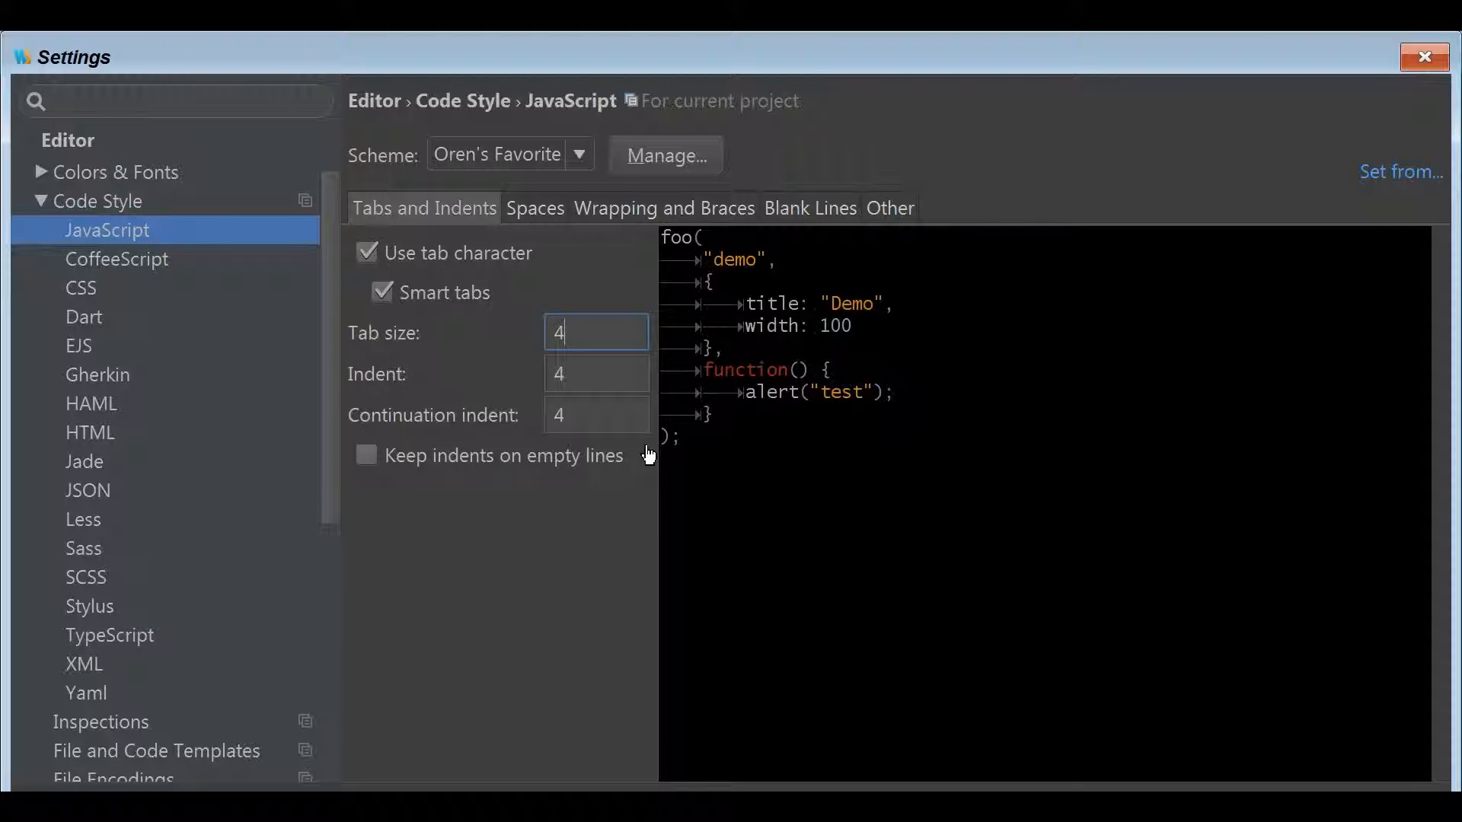
mouse_move(653, 446)
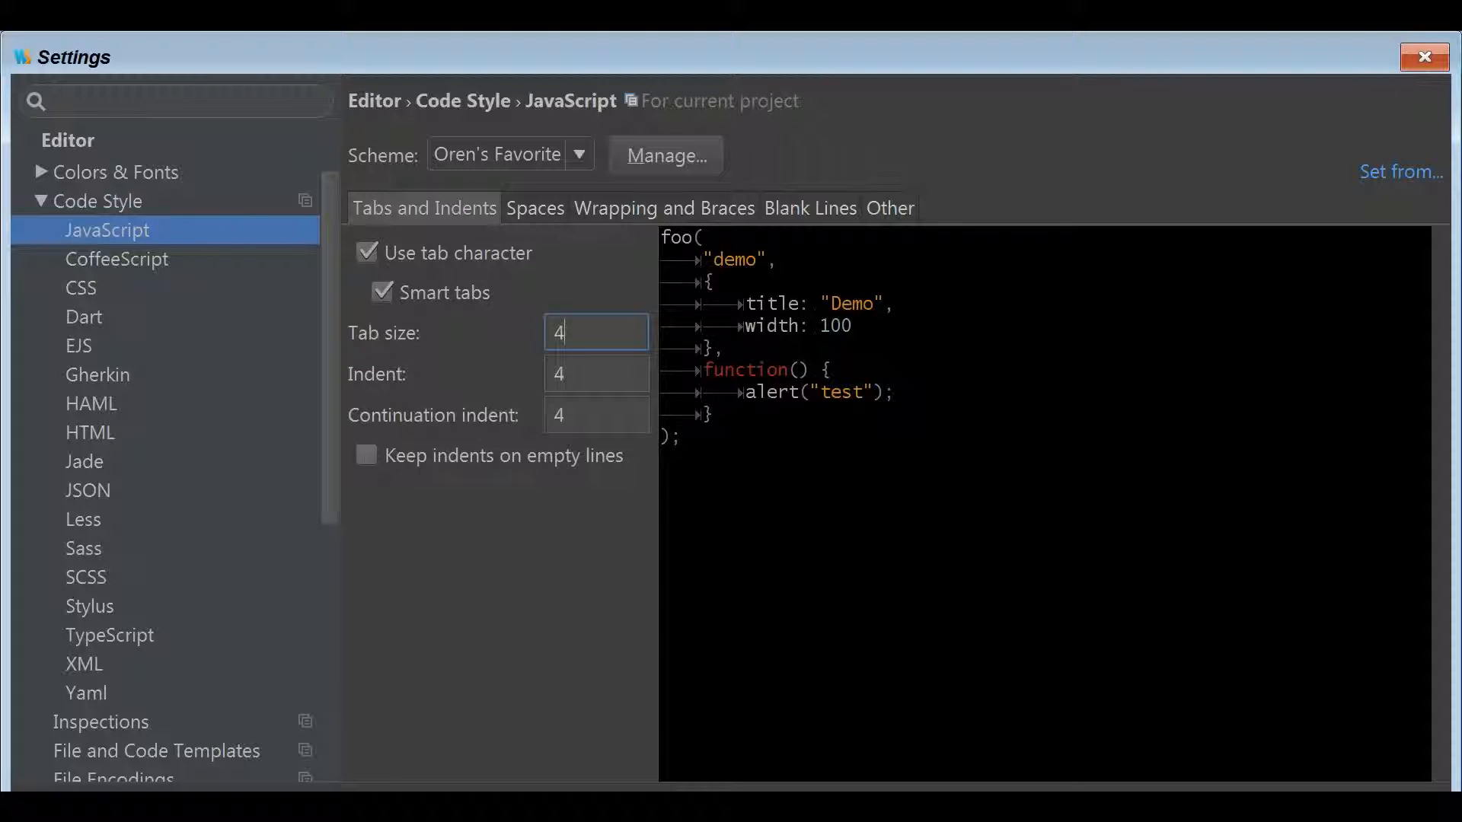
mouse_move(534, 224)
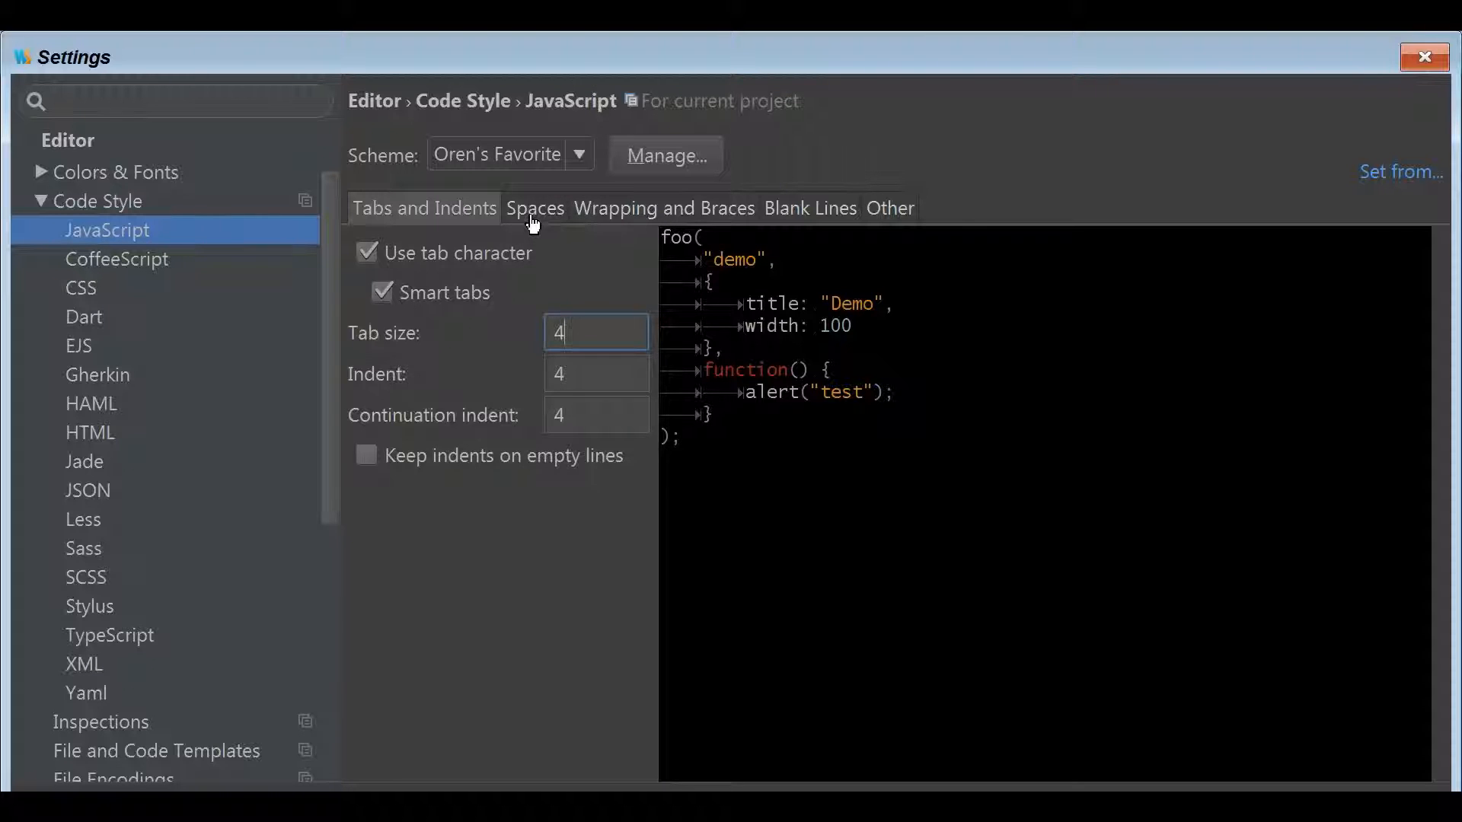
Show the JavaScript Spaces options, with the preview still indented with tabs
click(534, 209)
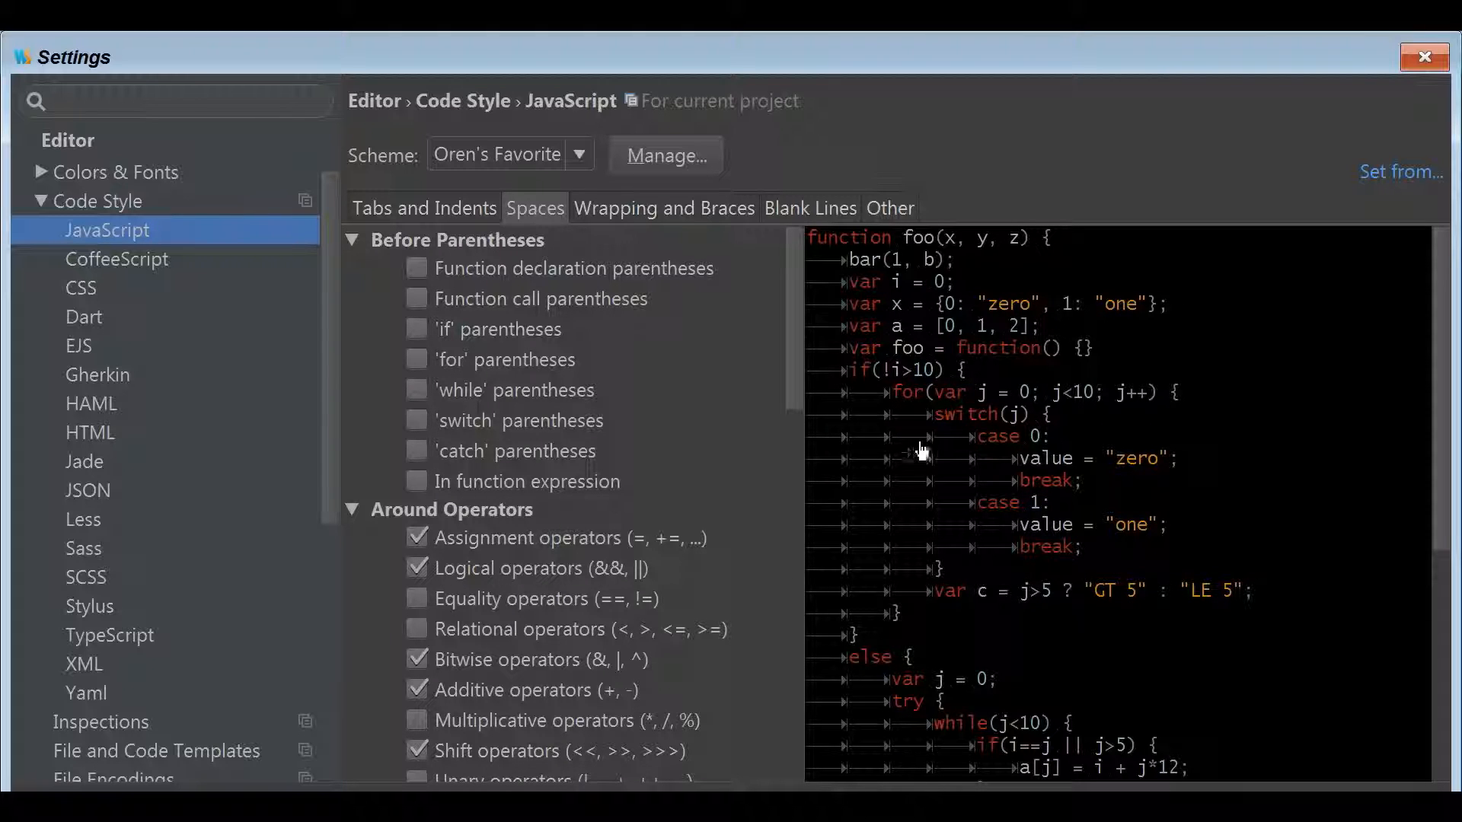
mouse_move(941, 457)
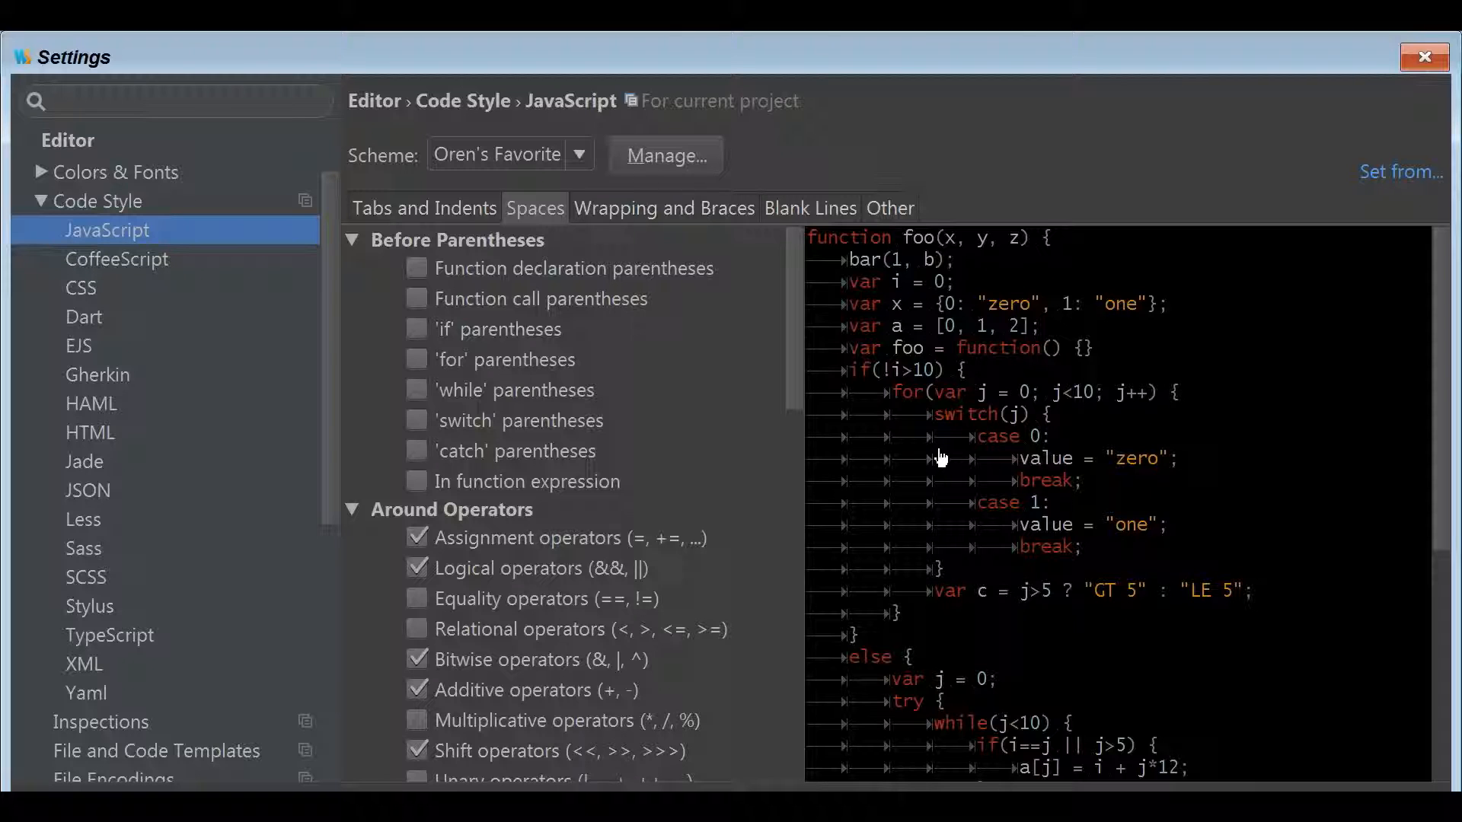
mouse_move(928, 451)
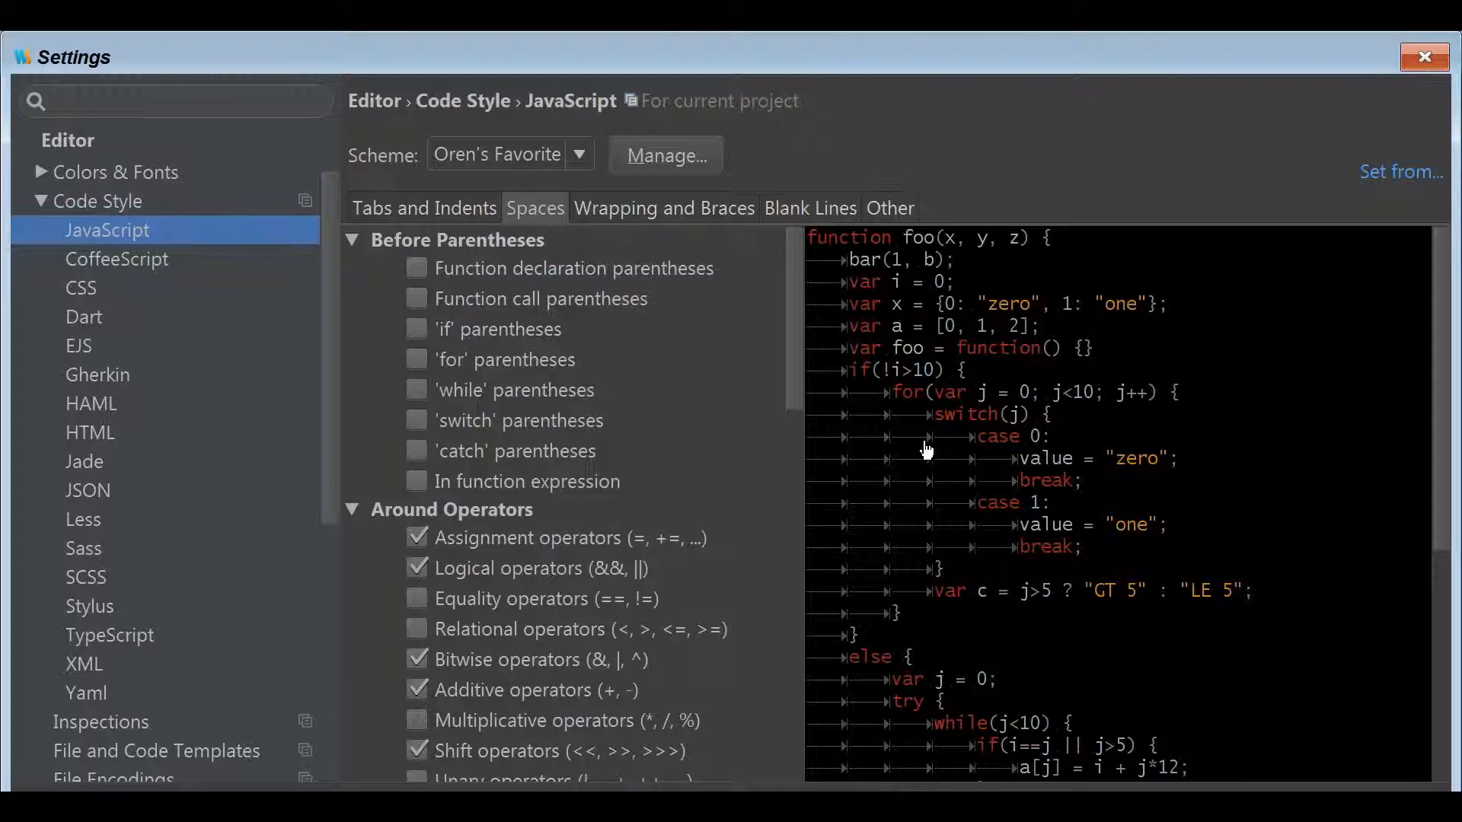
mouse_move(957, 458)
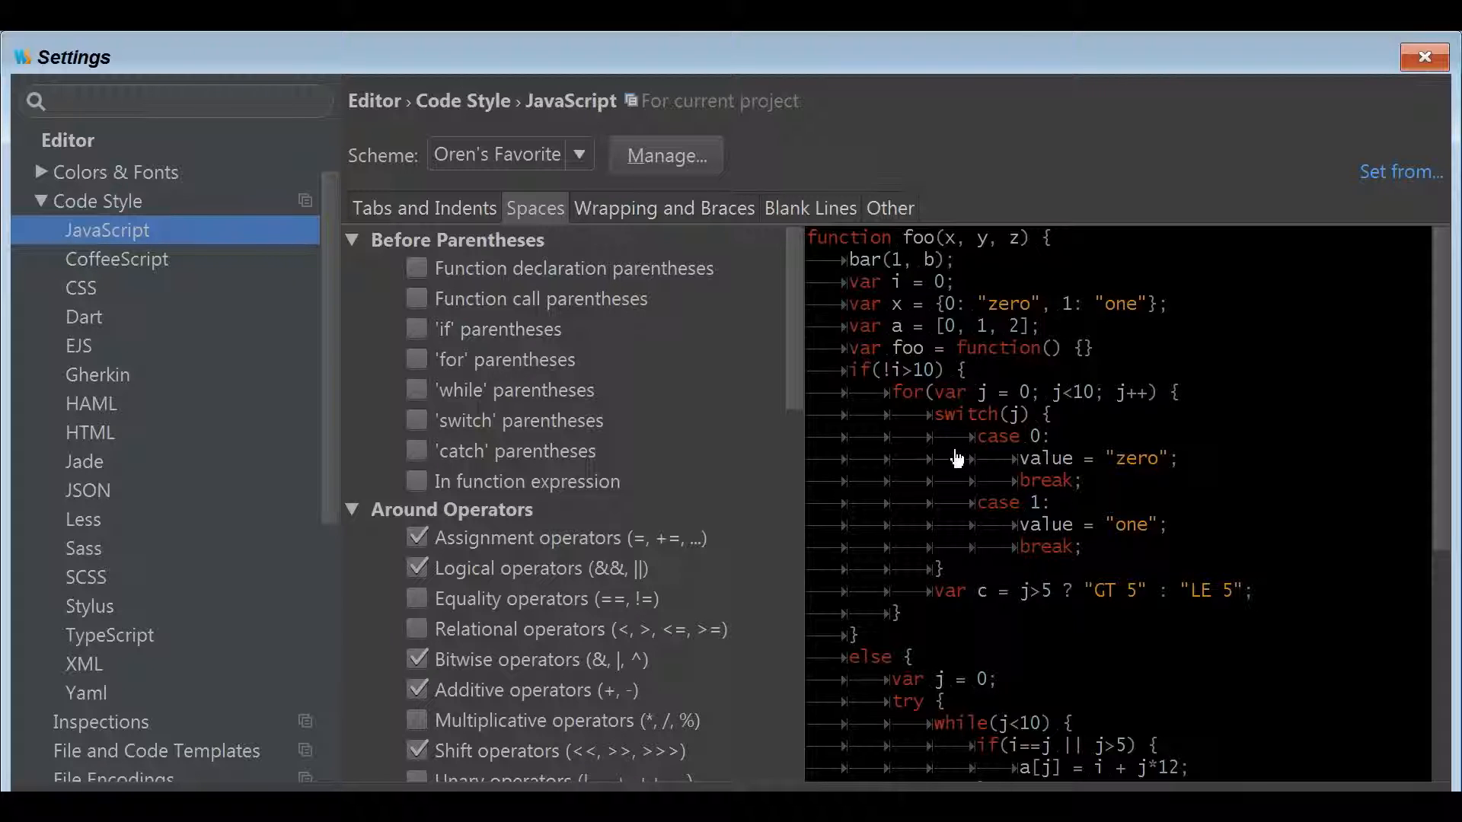